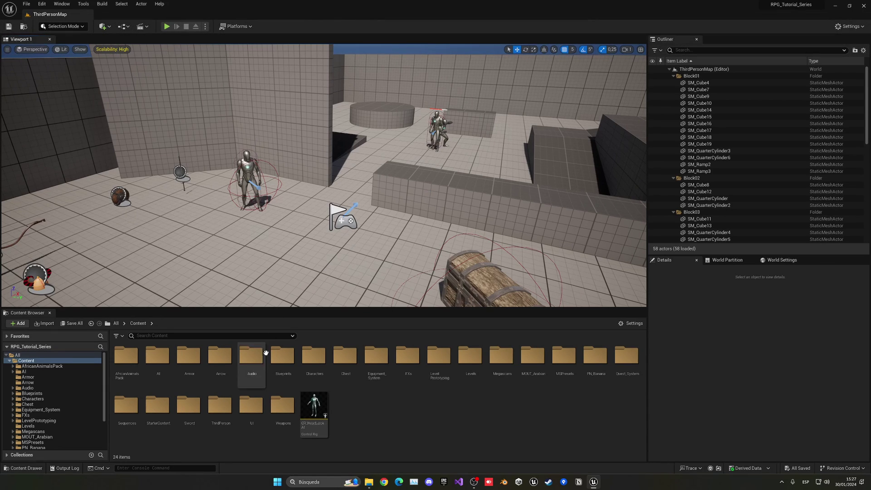
- Open the Audio folder and import ButtonClick.wav and ButtonHover.wav into its UI folder
double_click(251, 356)
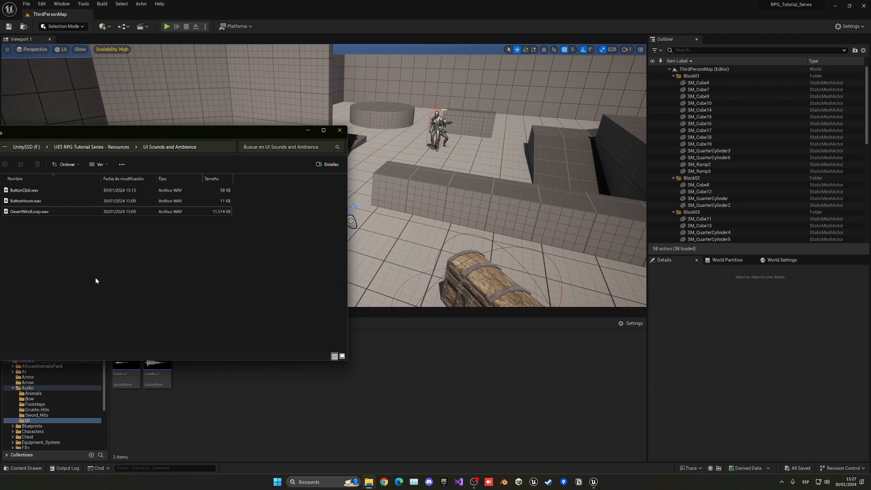
click(24, 190)
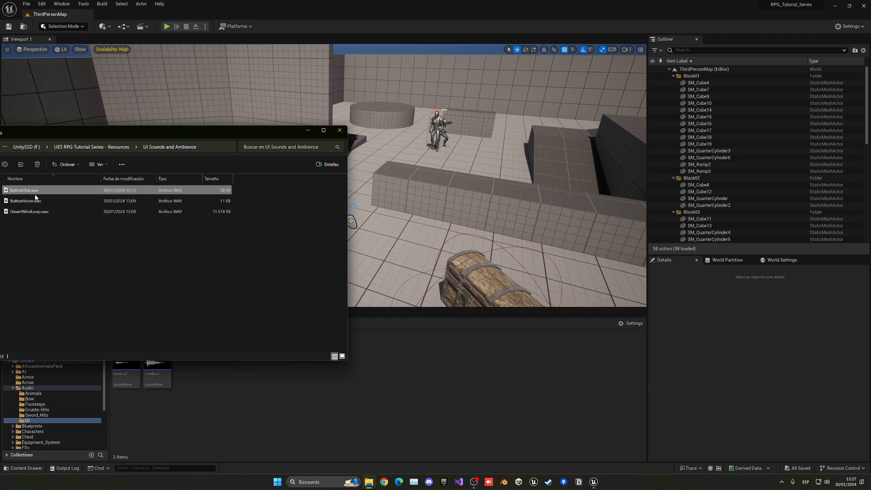
click(25, 200)
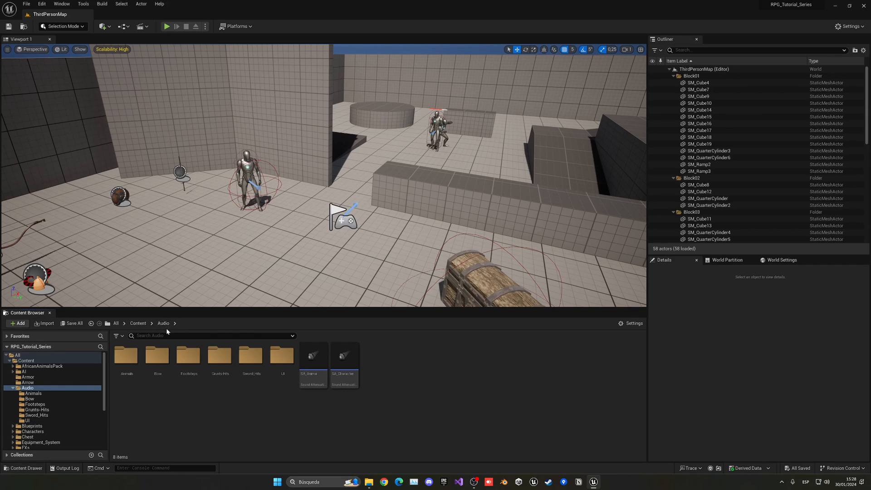
- Create an Ambience folder under Audio and import DesertWindLoop.wav into it
click(157, 356)
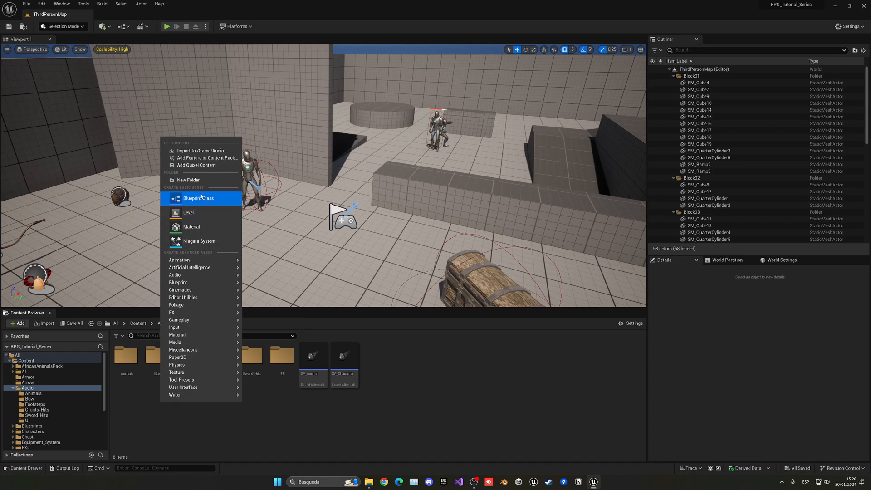
click(188, 179)
text(Ambience)
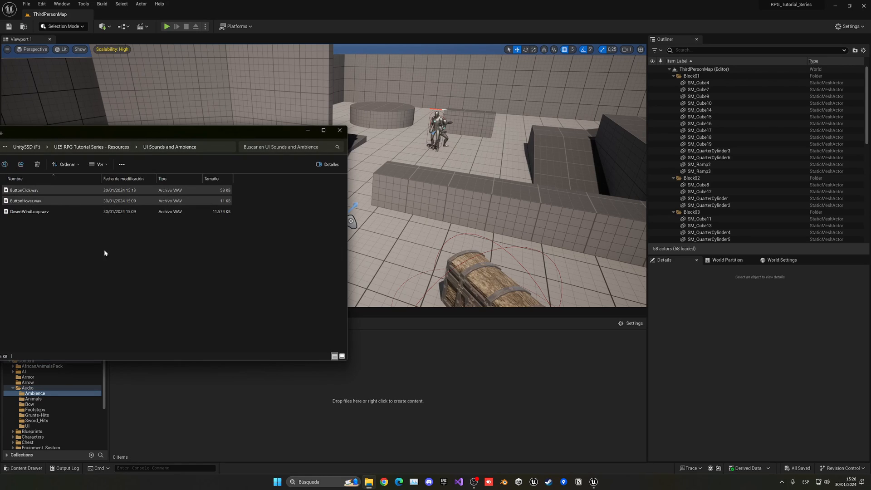
click(29, 211)
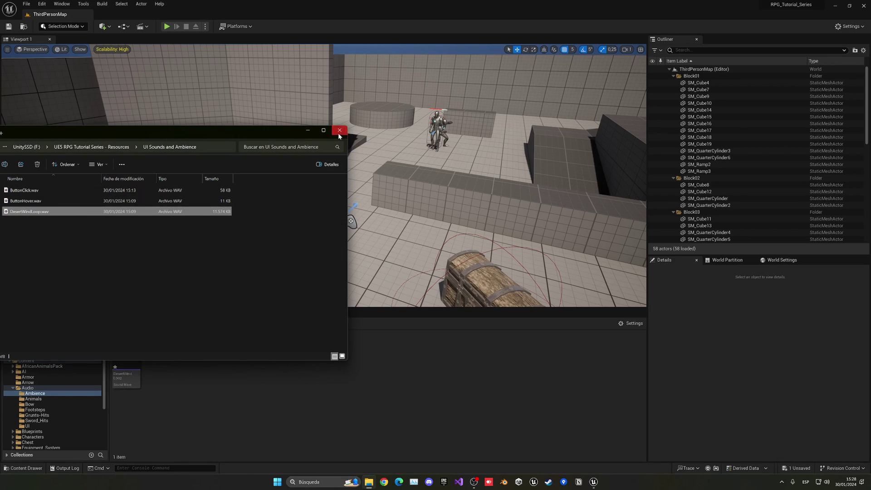
double_click(29, 211)
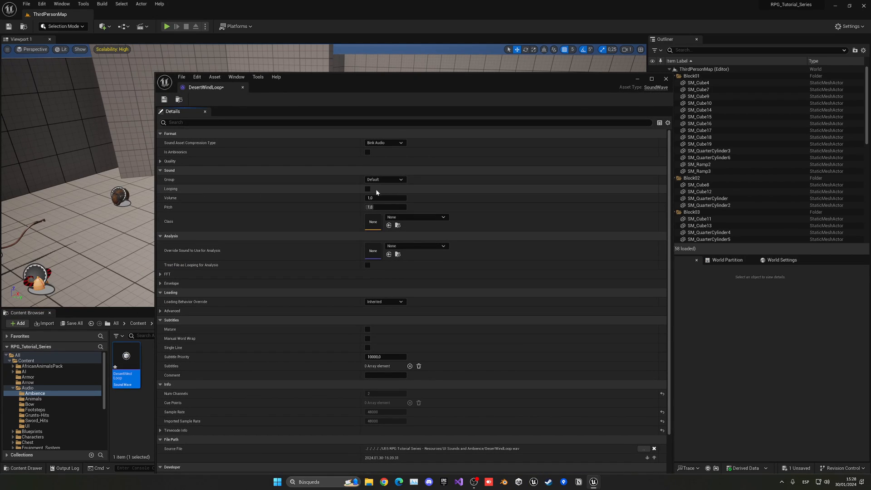
- Enable Looping on DesertWindLoop, close its editor, and go back to Content
click(367, 189)
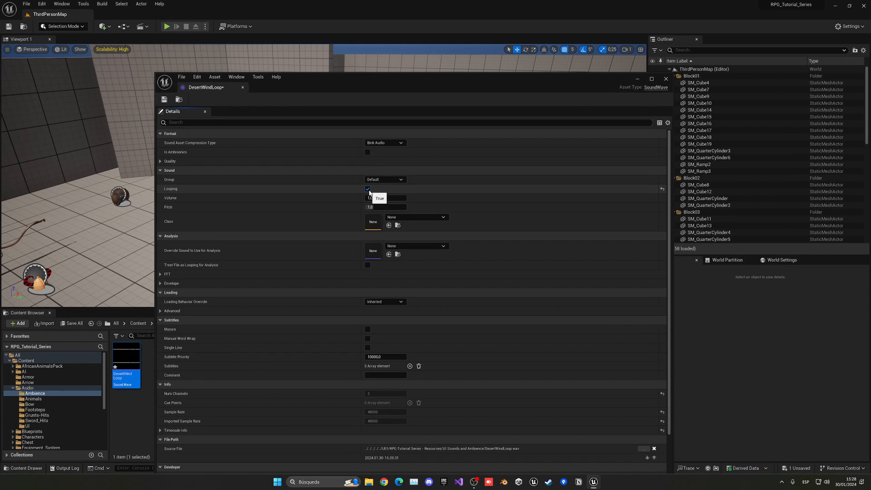
click(666, 79)
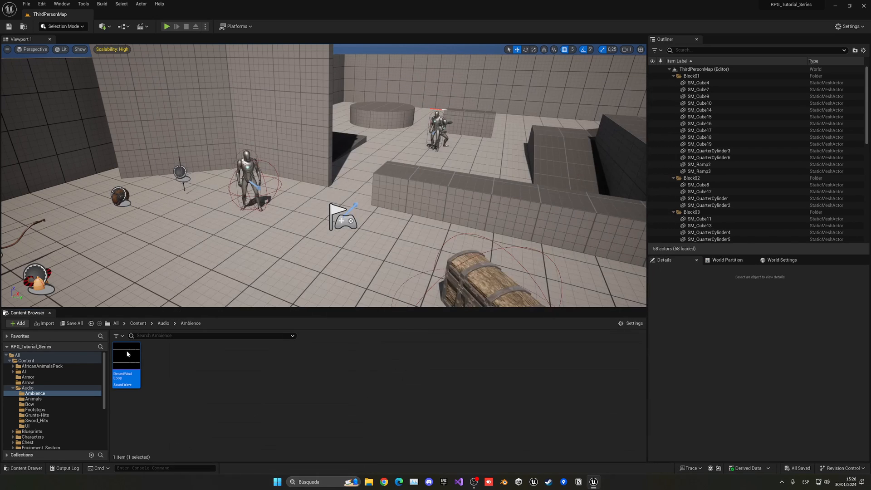
mouse_move(163, 380)
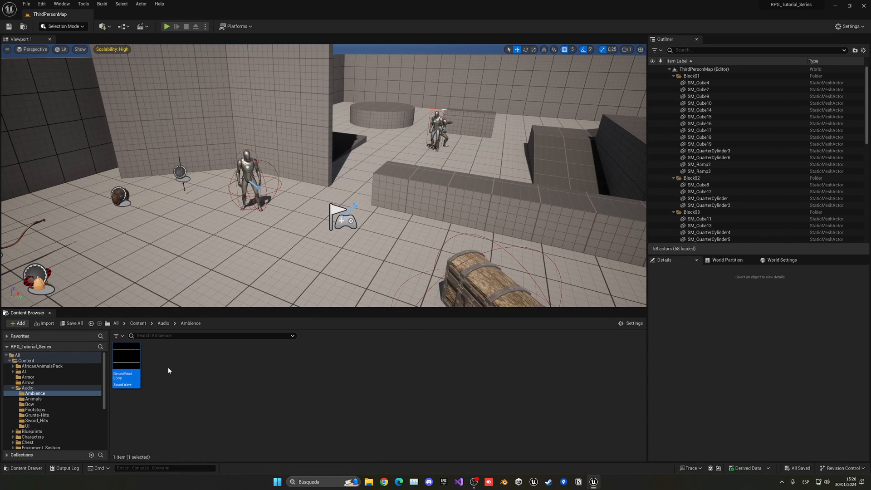
mouse_move(170, 371)
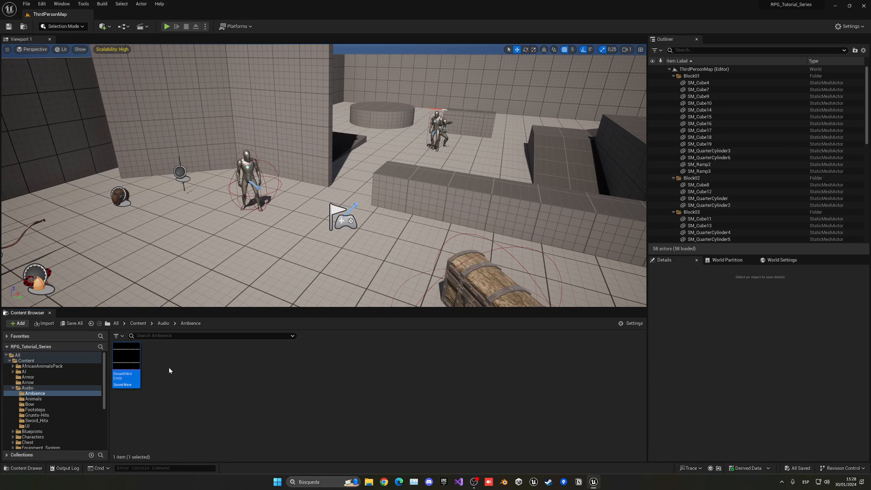
click(137, 323)
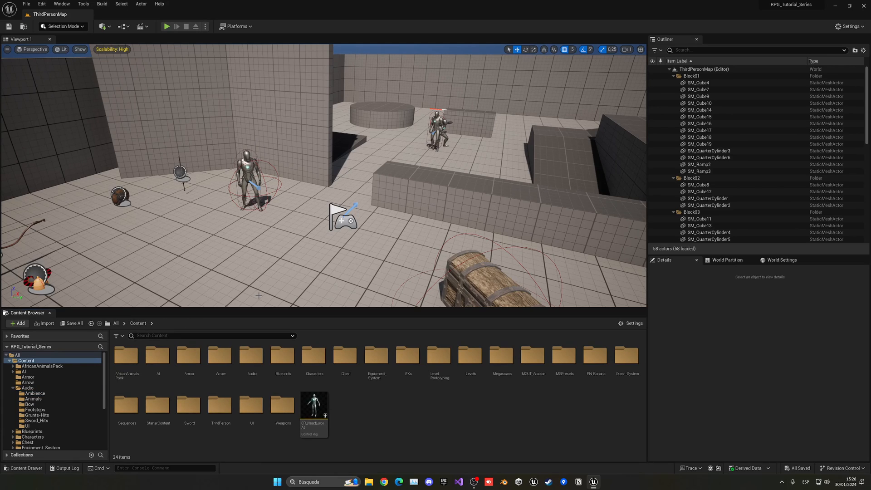
- Open WB_Equipment from Equipment_System > UI, inspect its Melee slot, and return to ThirdPersonMap
click(251, 405)
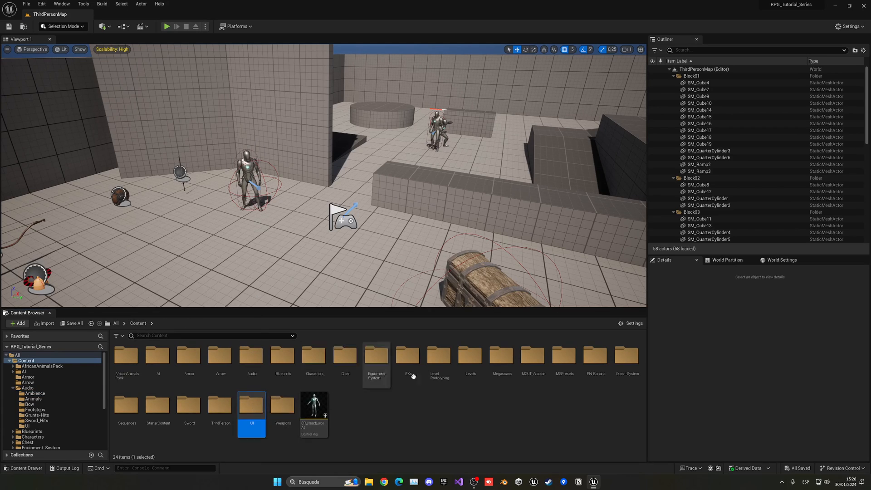
double_click(375, 356)
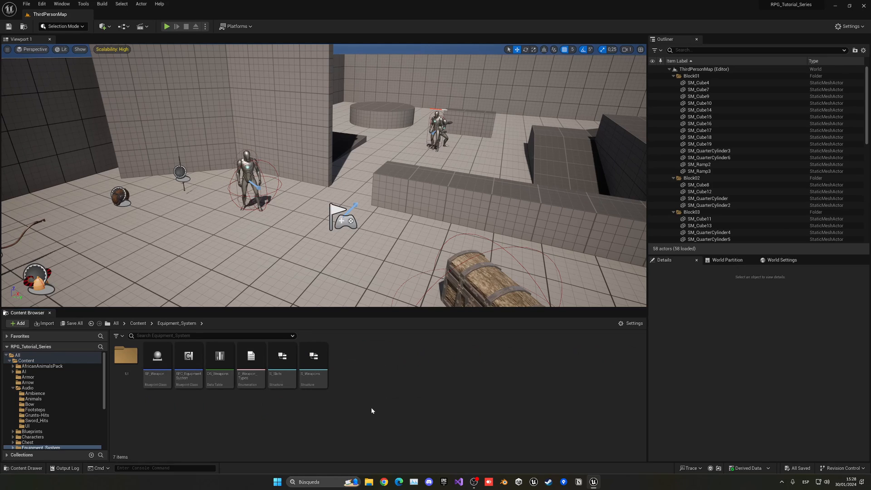
mouse_move(126, 361)
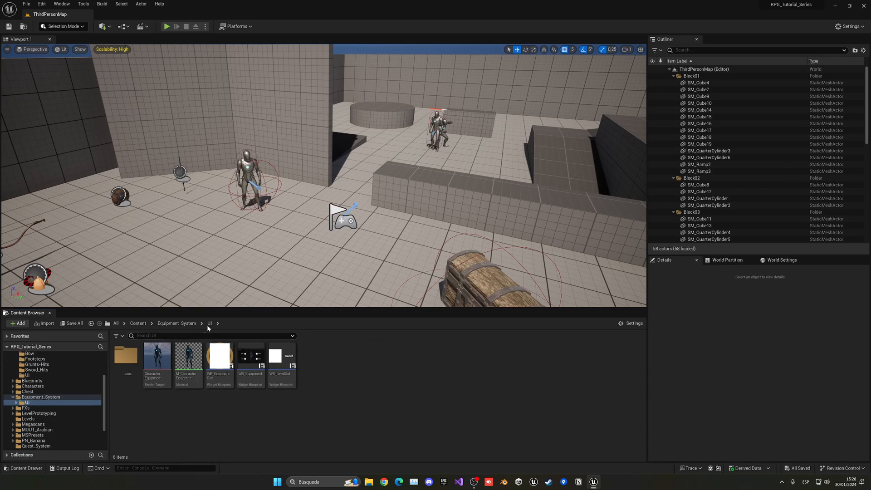
mouse_move(209, 416)
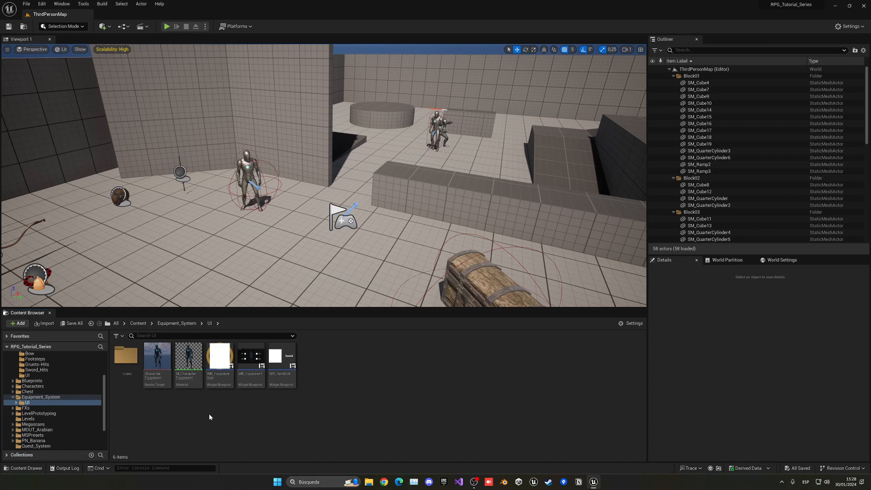
click(250, 358)
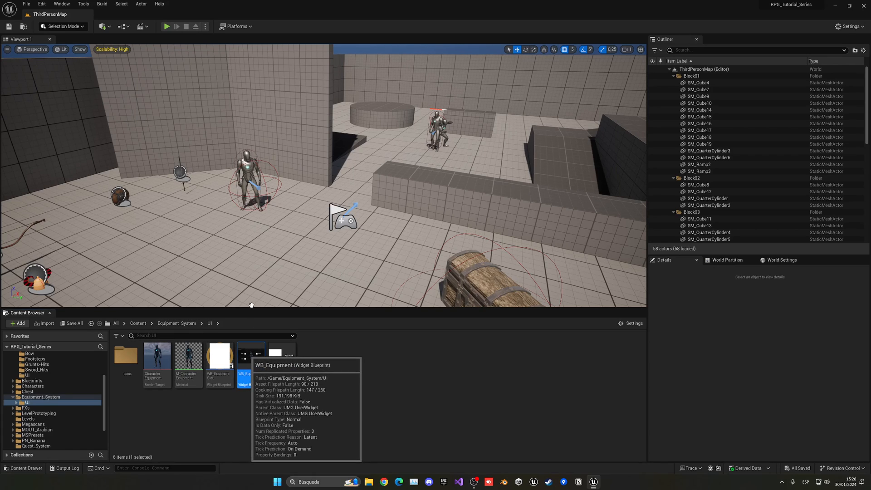
double_click(243, 355)
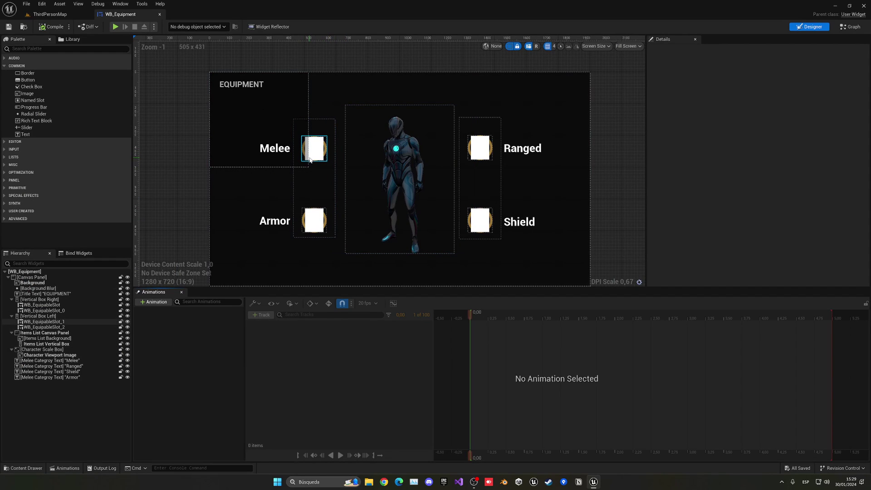
click(314, 148)
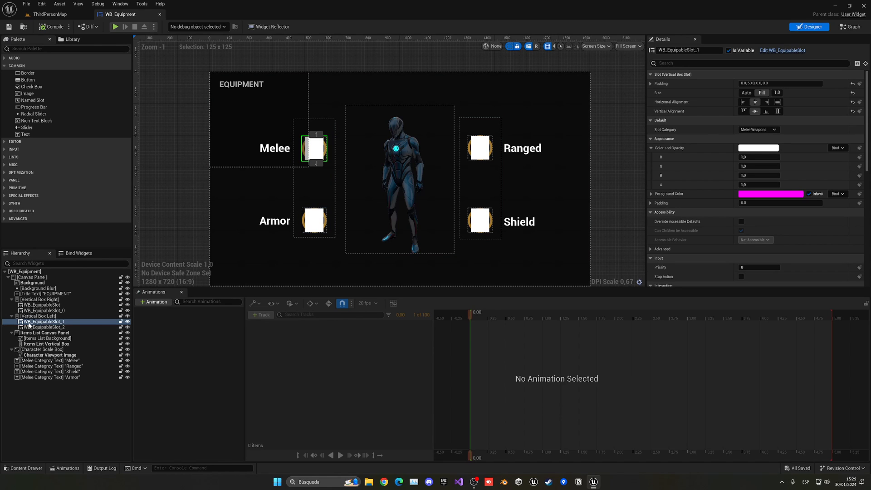
click(49, 14)
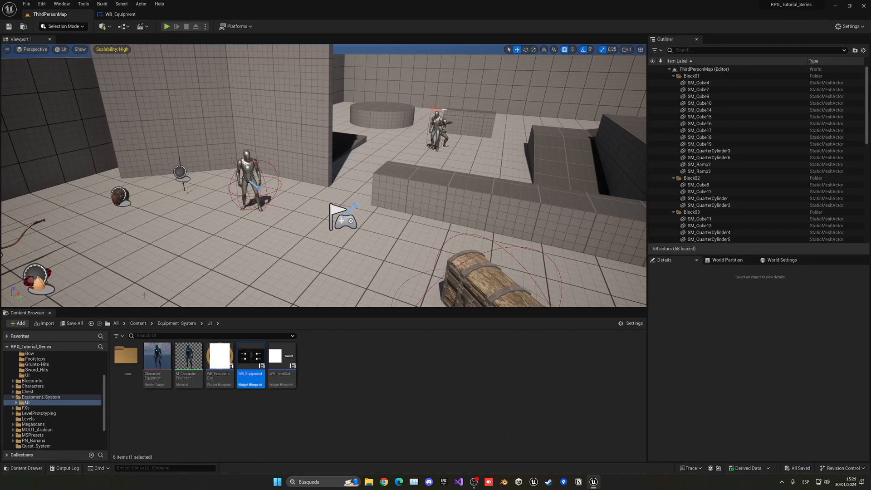
mouse_move(219, 359)
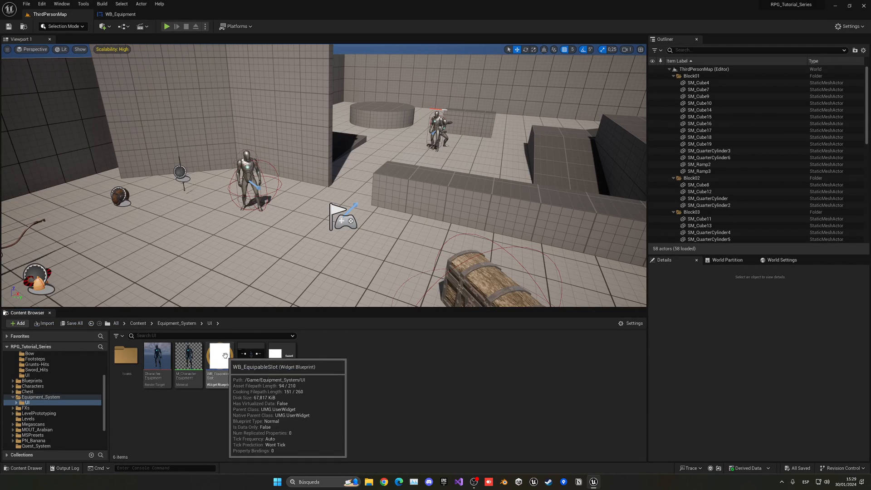
- Open WB_EquipableSlot, select its Button, and scroll Details to Pressed and Hovered Sound
double_click(217, 356)
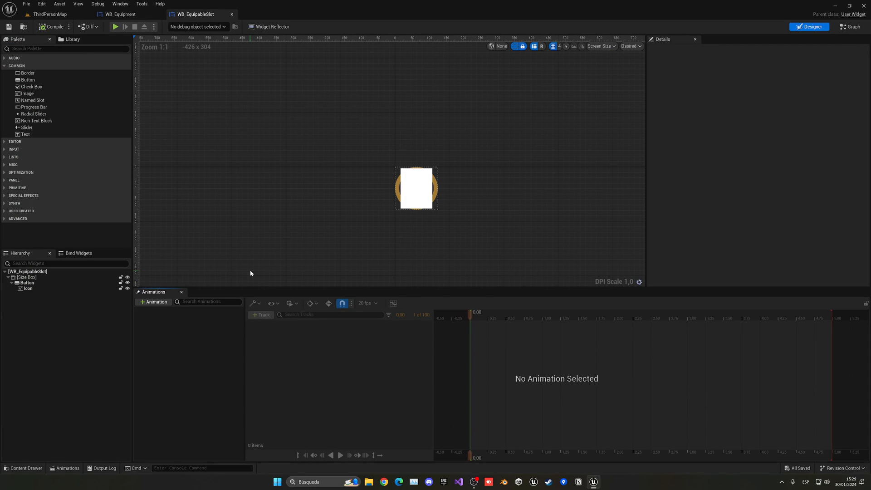
click(26, 282)
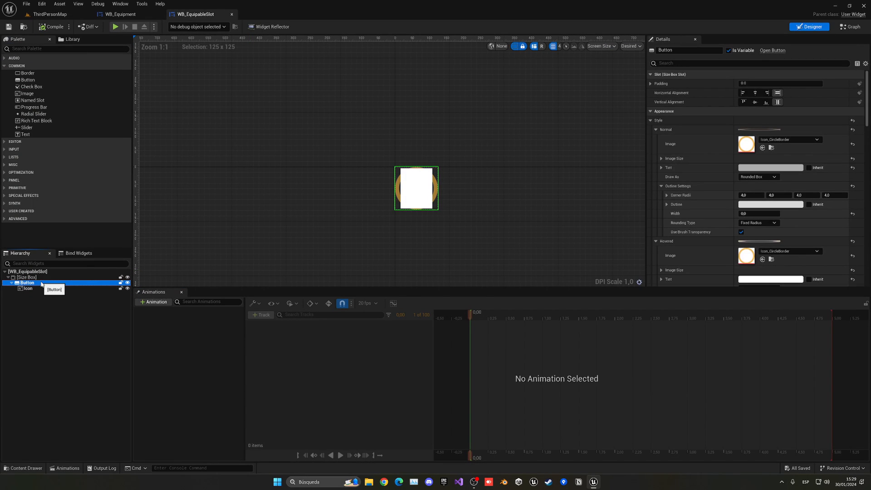
scroll(down, 3)
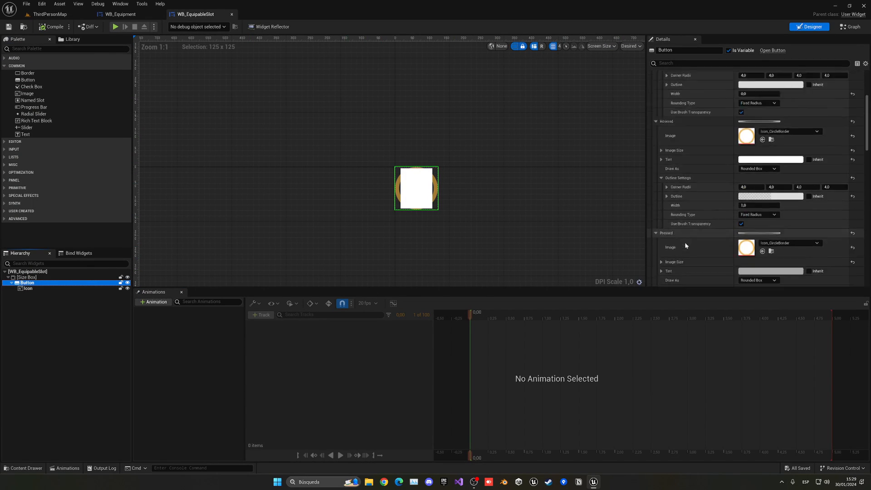
scroll(down, 3)
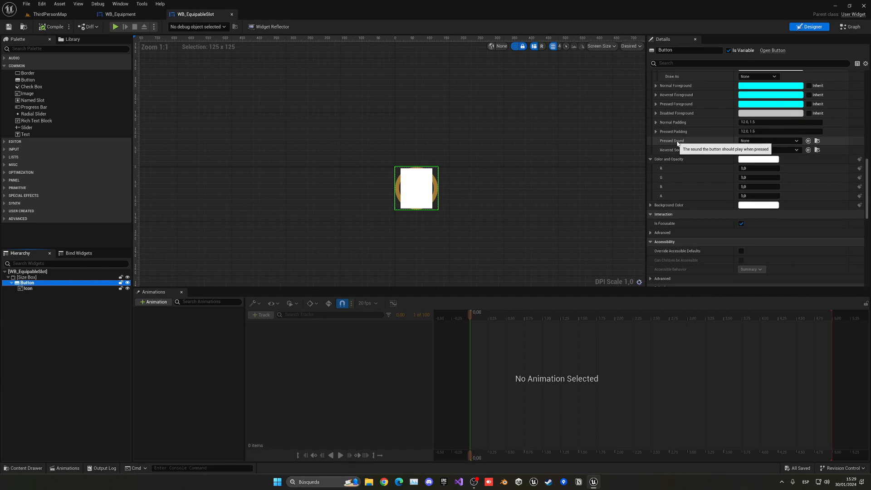
mouse_move(770, 150)
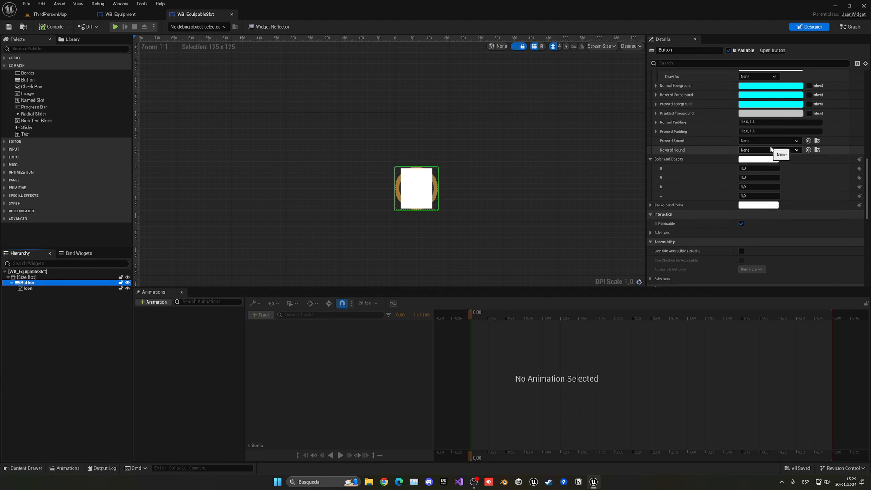
mouse_move(753, 143)
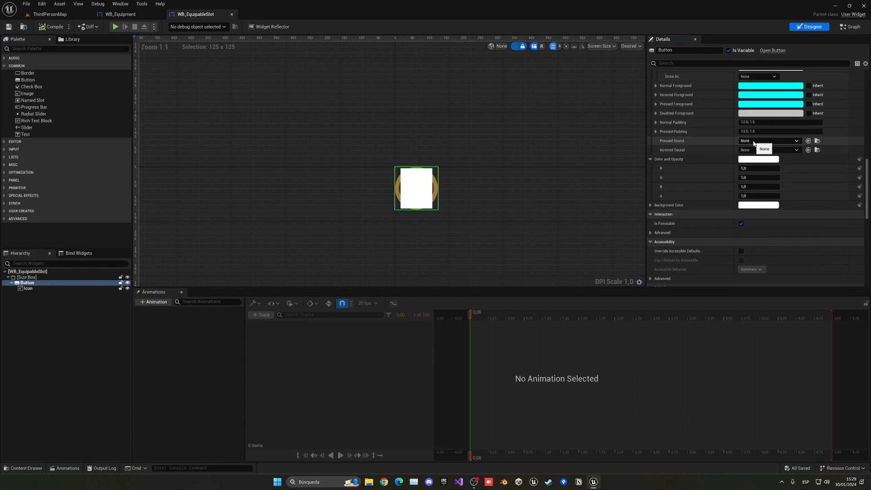
- Search 'butt' in the Pressed Sound dropdown and assign the ButtonClick sound wave
click(795, 141)
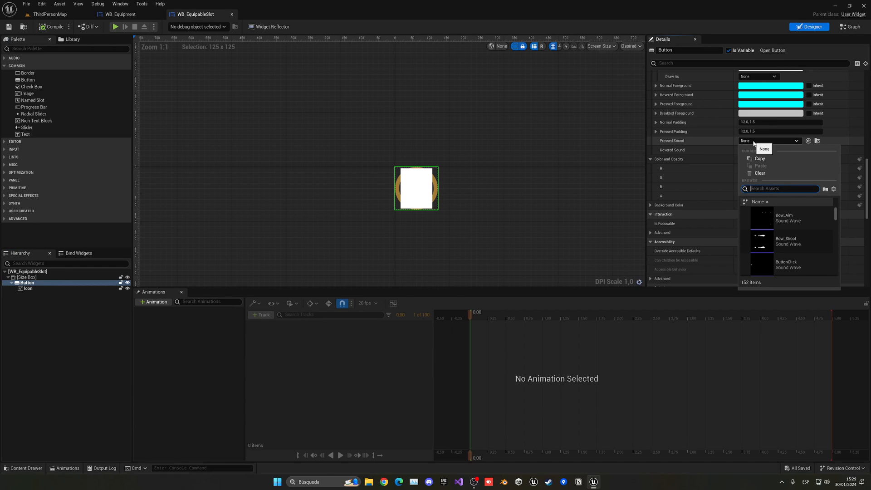
text(butt)
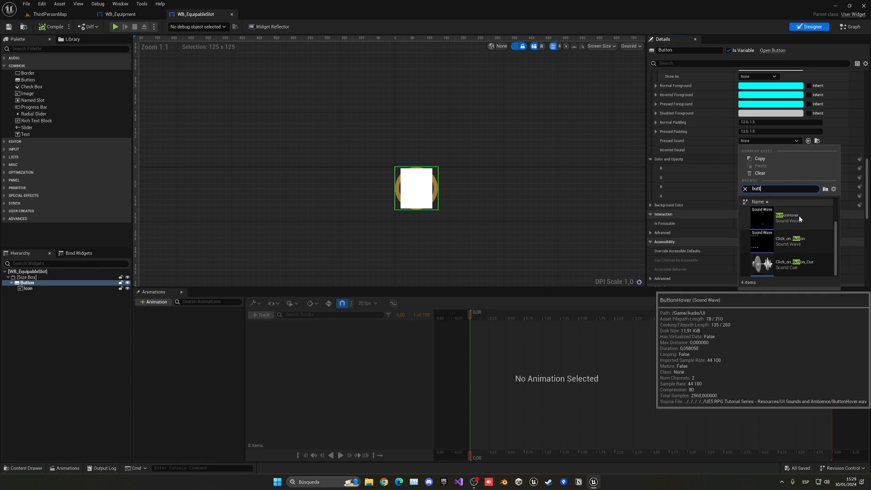
mouse_move(783, 242)
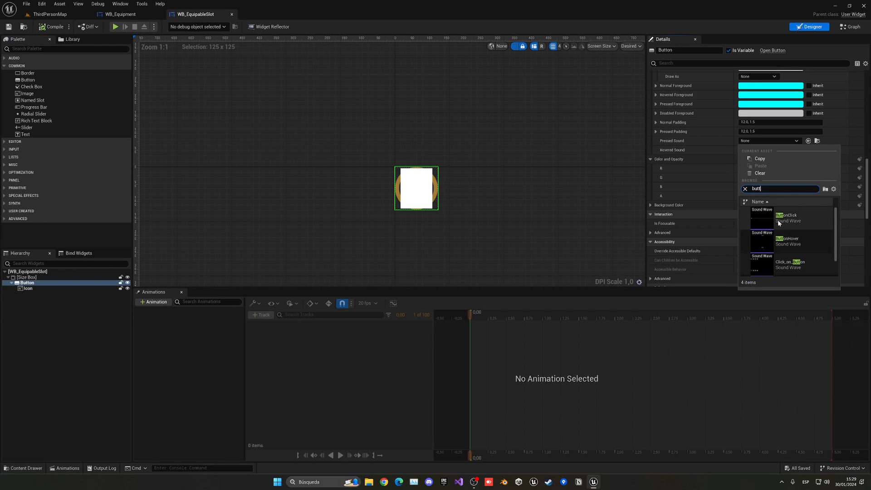
mouse_move(784, 217)
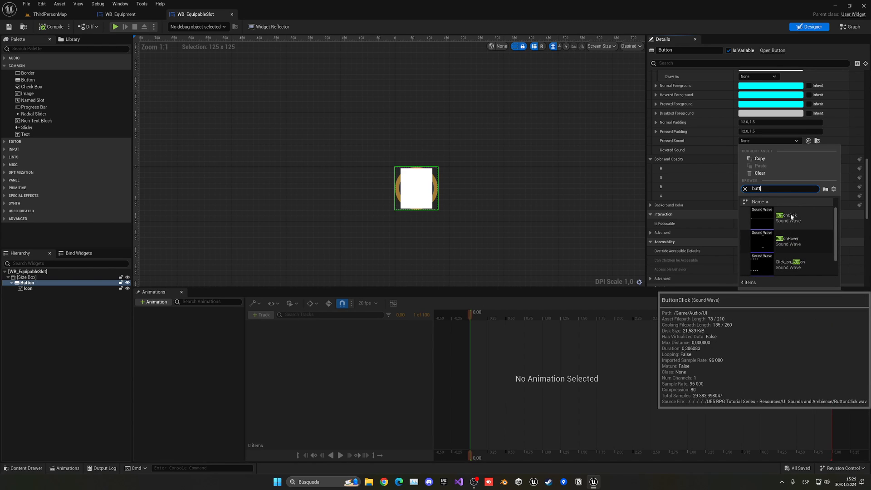
click(785, 218)
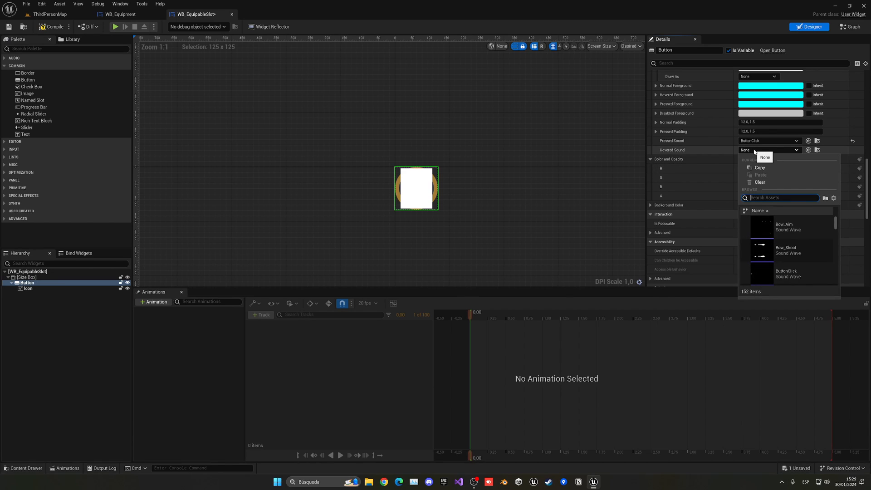
- Set the slot button's Hovered Sound to ButtonHover by searching 'hover'
text(hover)
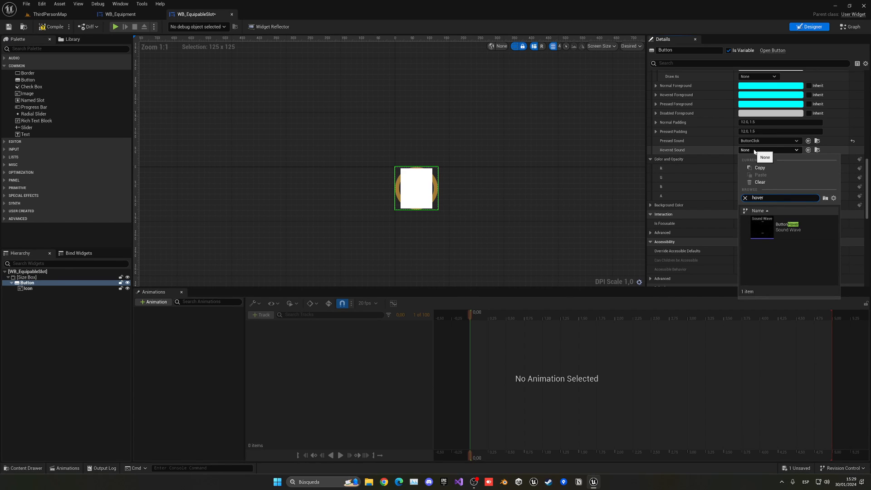
click(786, 227)
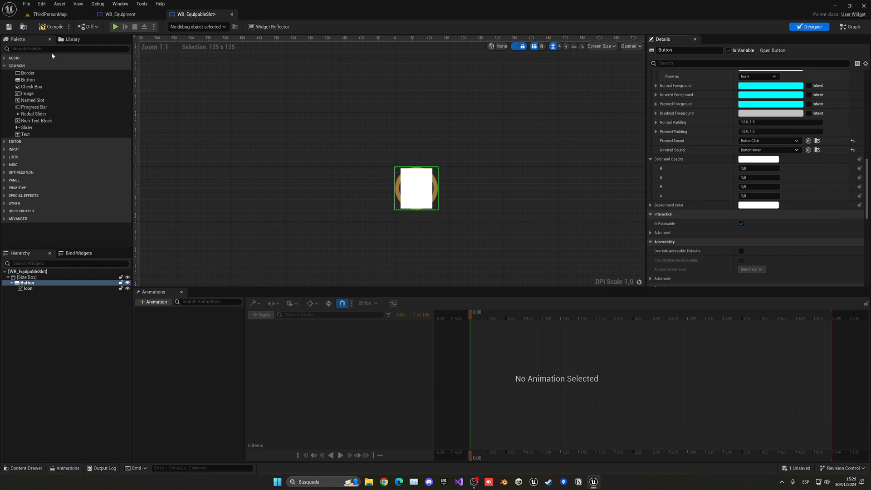
click(49, 14)
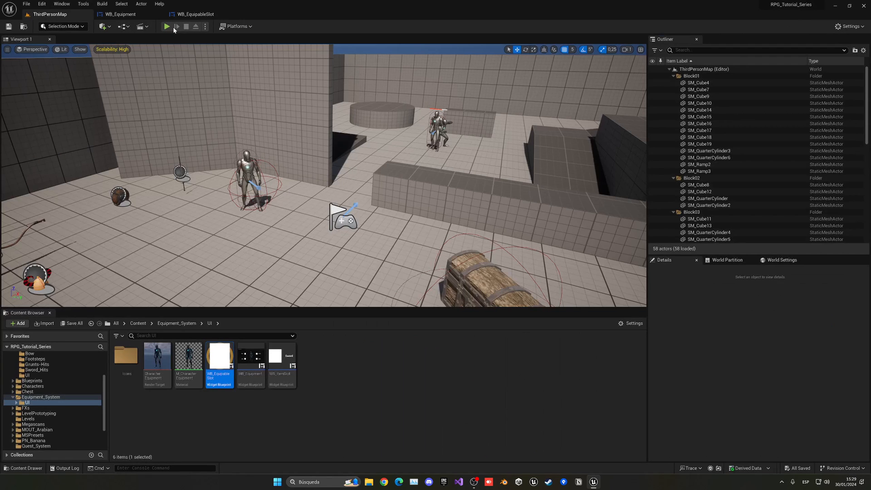
- Play-test ThirdPersonMap twice, clicking slots and the Light Sword item to hear sounds
click(166, 26)
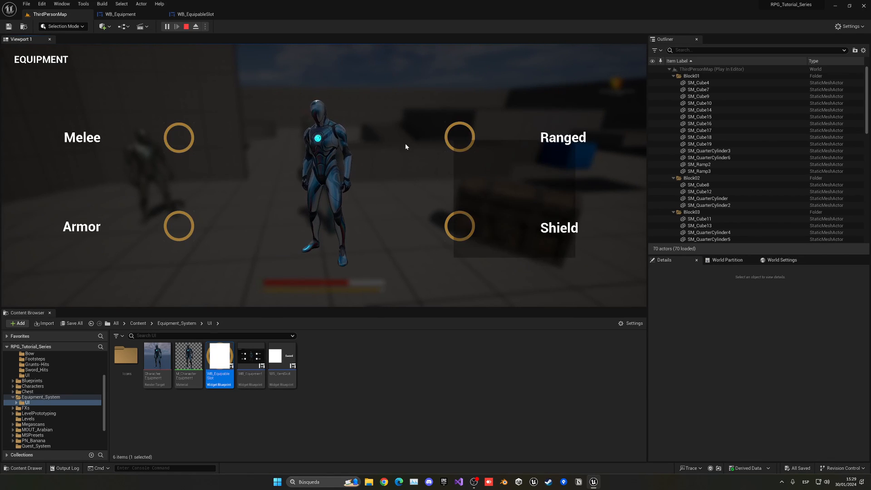
click(186, 27)
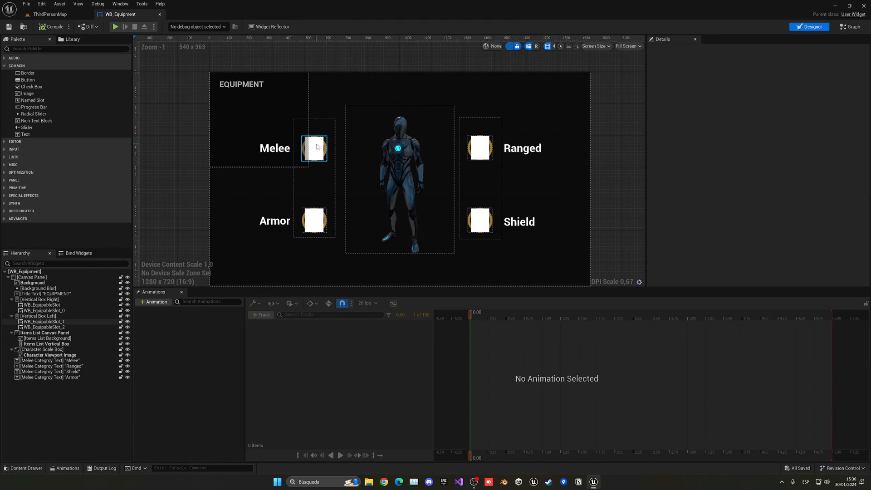
click(50, 14)
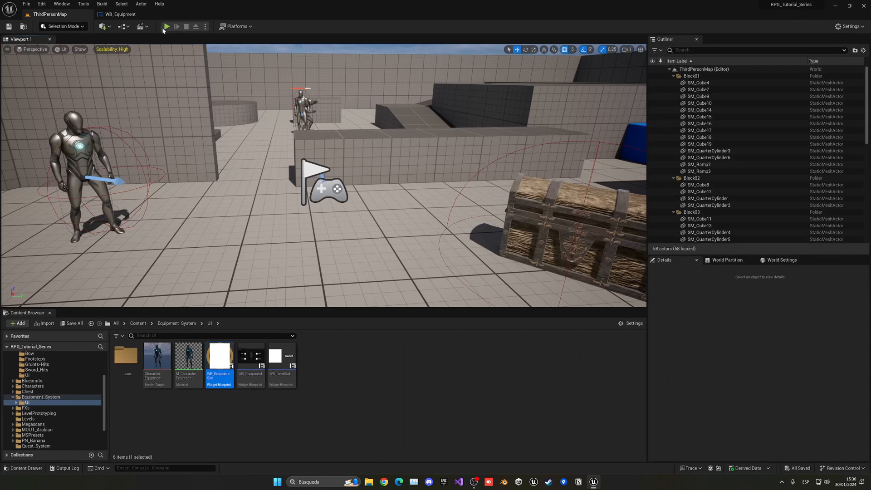
click(166, 26)
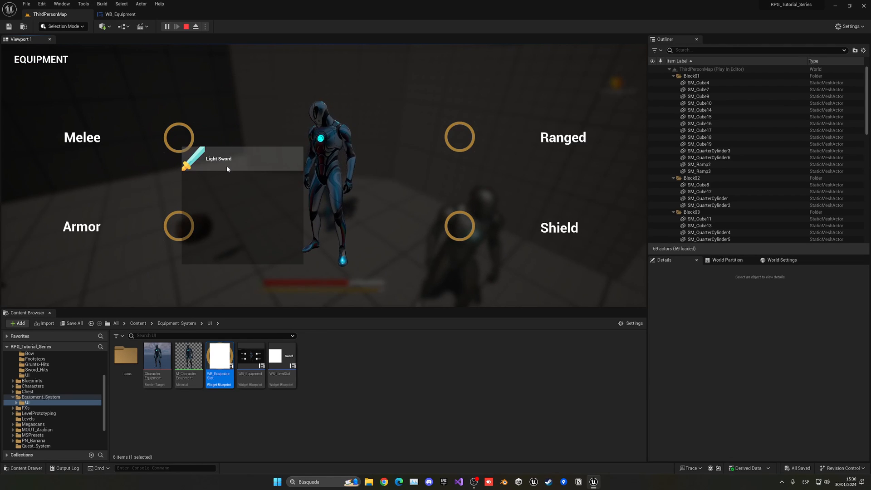
click(195, 26)
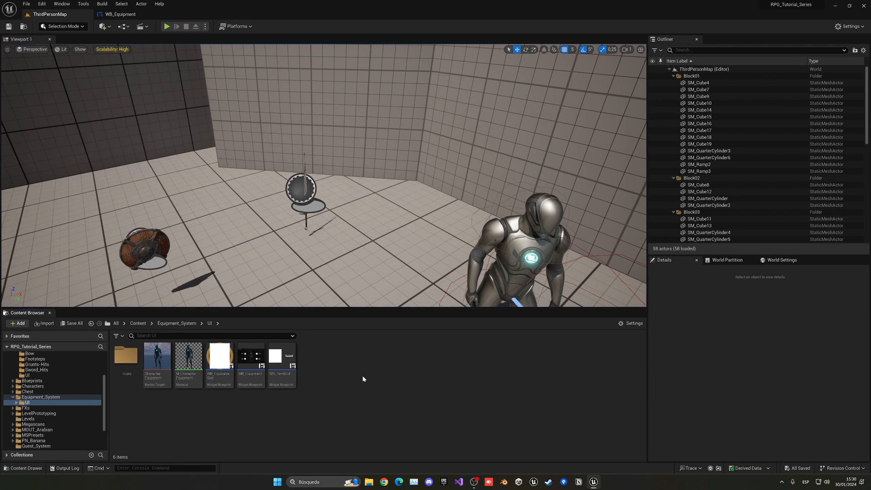
mouse_move(307, 386)
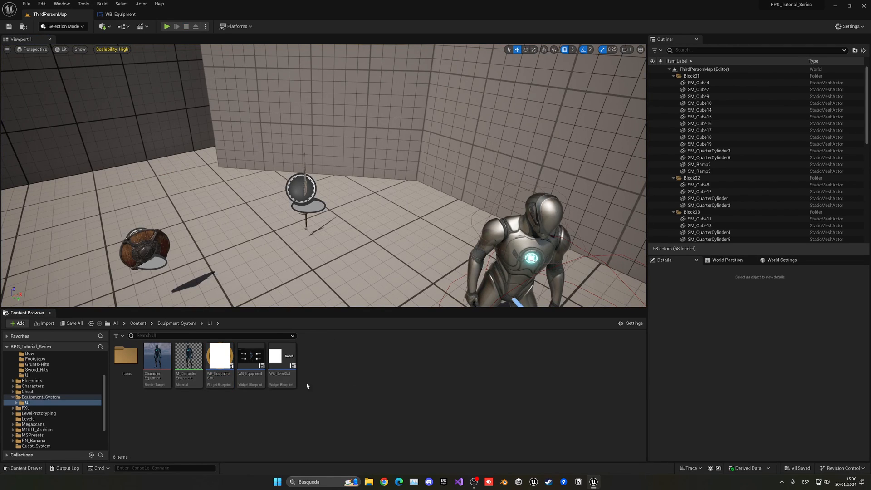
- Open WB_ItemSlot, select its Button, and scroll Details to the sound settings
double_click(281, 357)
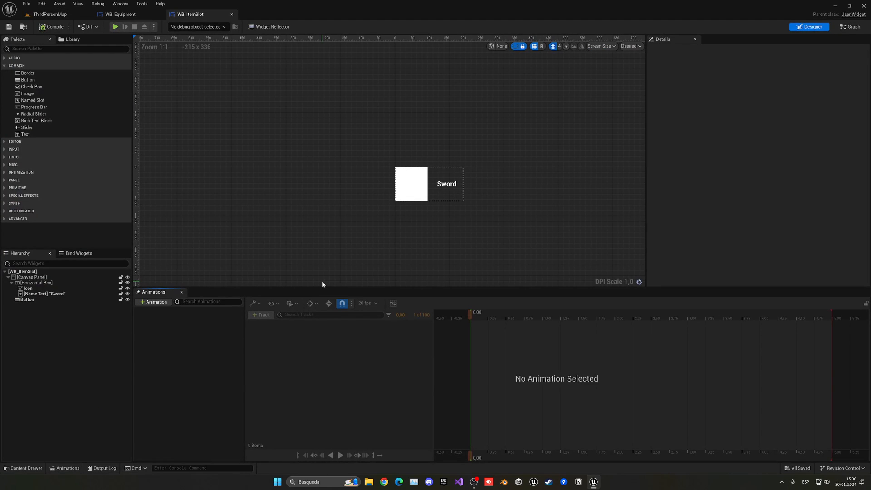
mouse_move(88, 308)
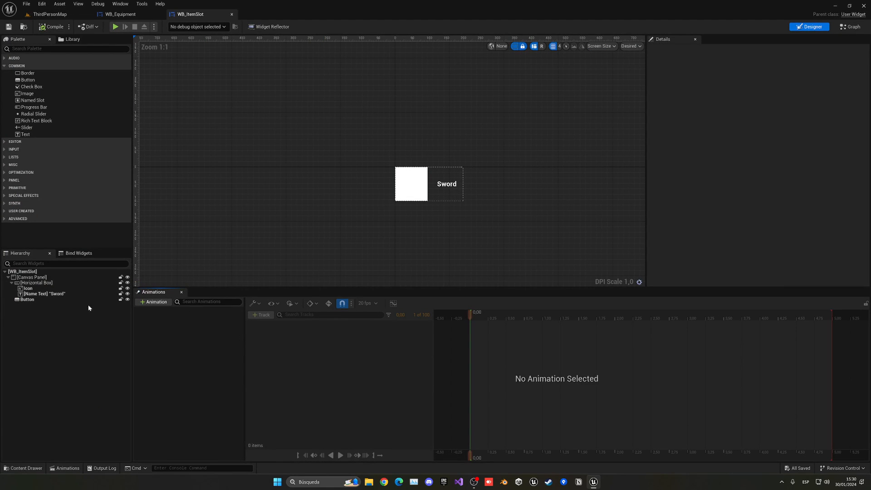
click(26, 299)
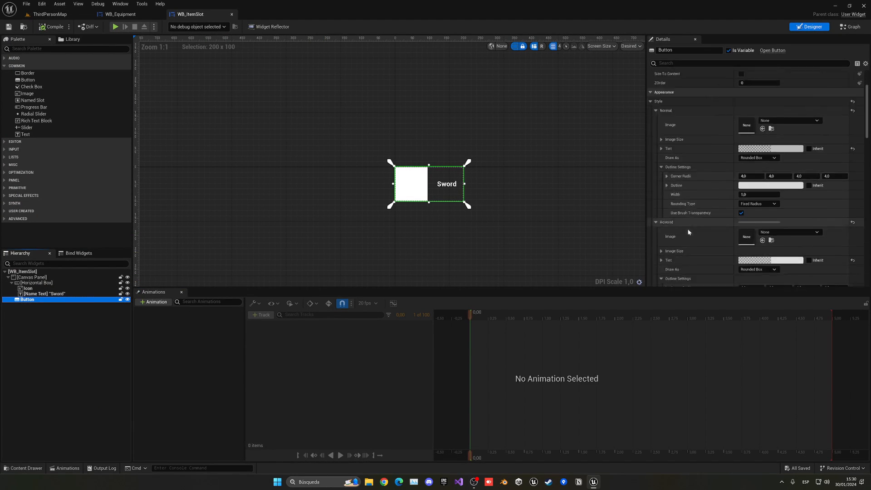
scroll(down, 3)
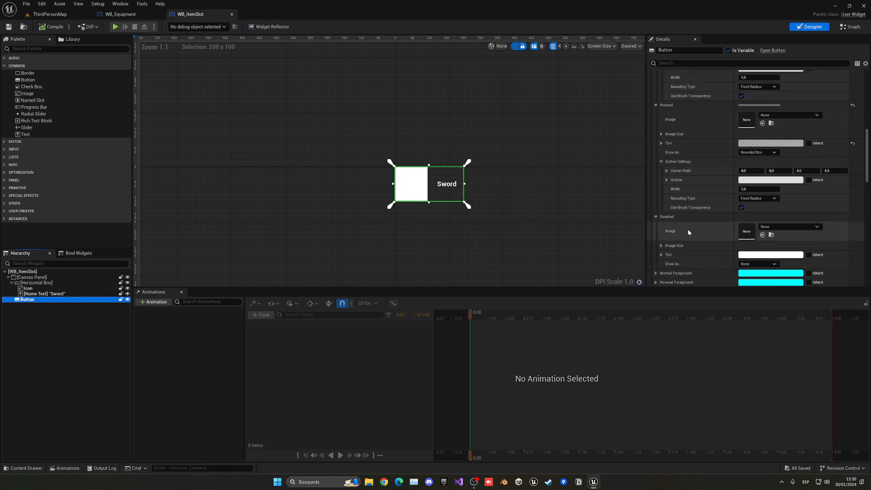
scroll(down, 3)
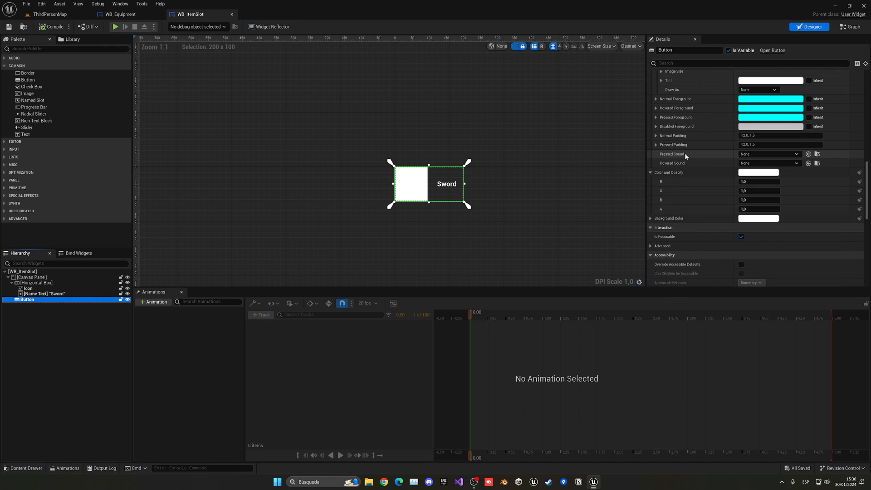
- Set Pressed Sound to ButtonClick and Hovered Sound to ButtonHover, then save
click(769, 154)
text(button)
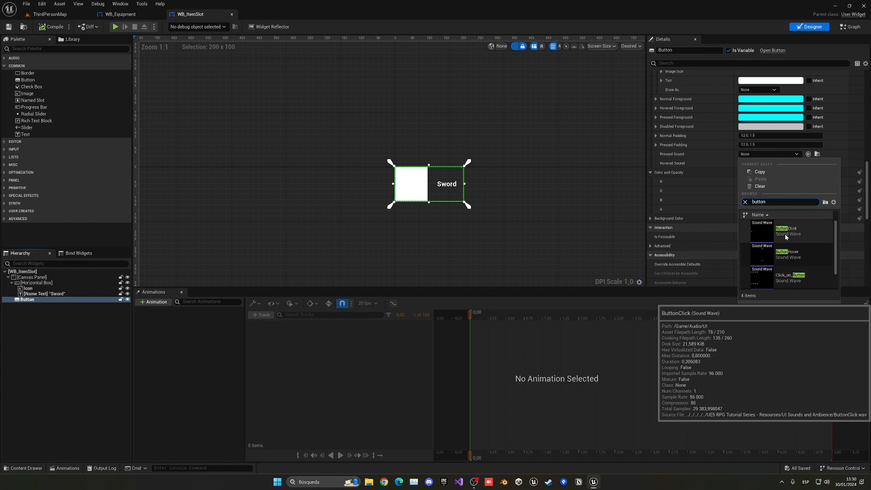
click(785, 231)
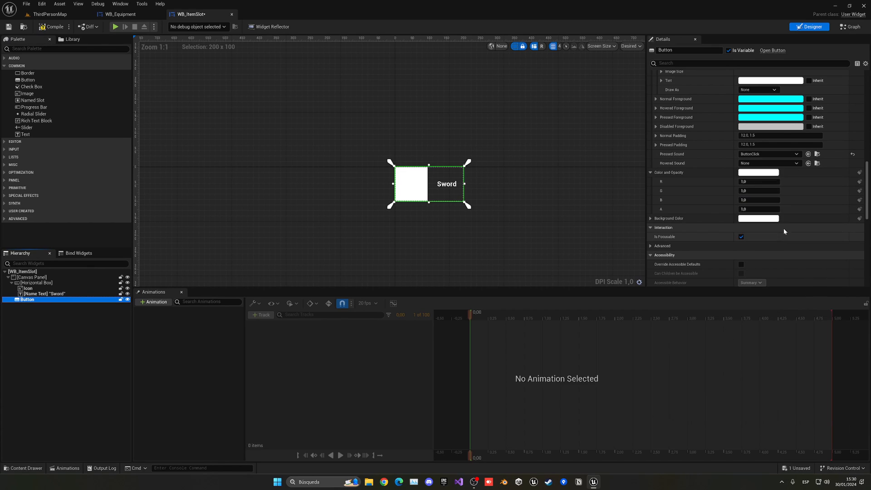
click(785, 163)
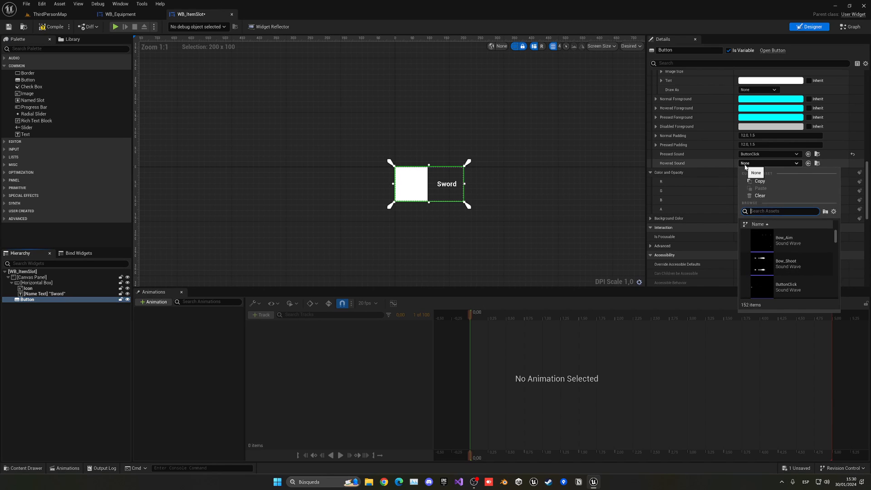
text(h)
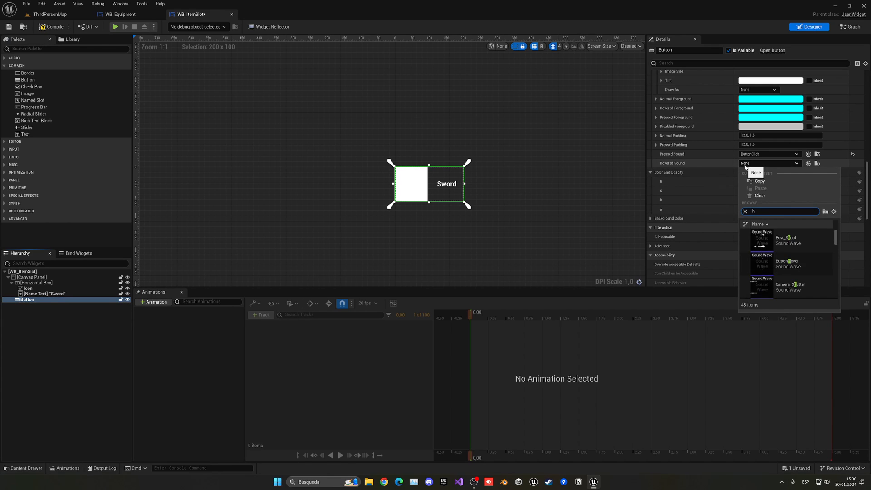
click(786, 261)
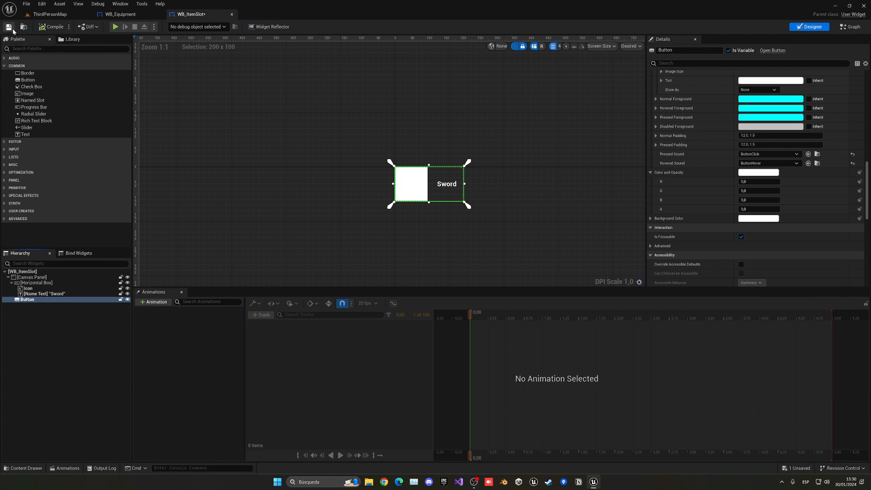
click(49, 14)
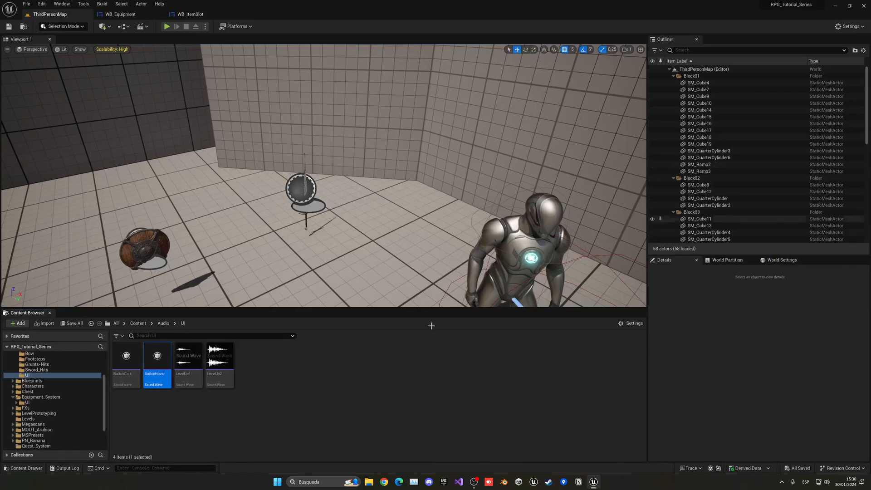
- Compile WB_ItemSlot, then play ThirdPersonMap and test an equipment slot's sound
double_click(157, 356)
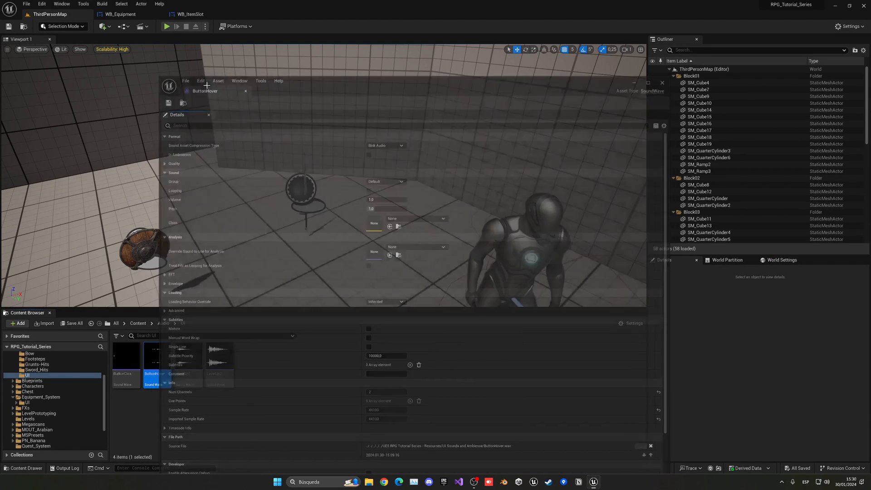
click(190, 14)
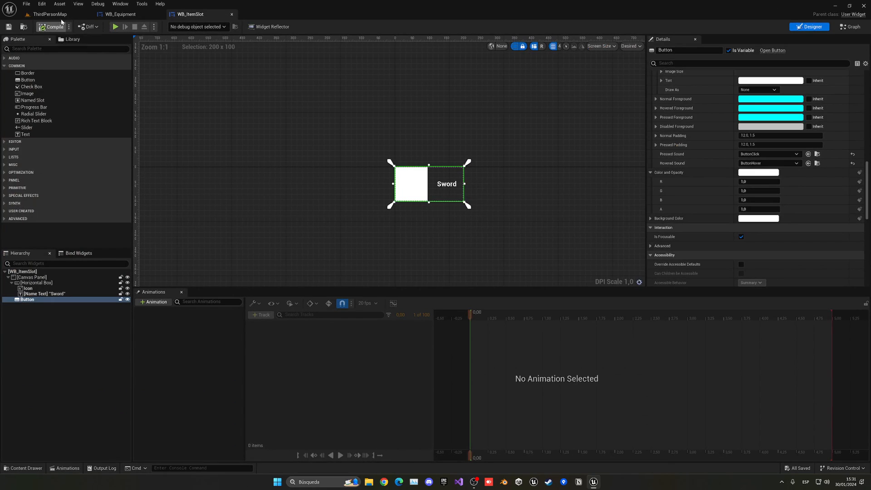
click(49, 14)
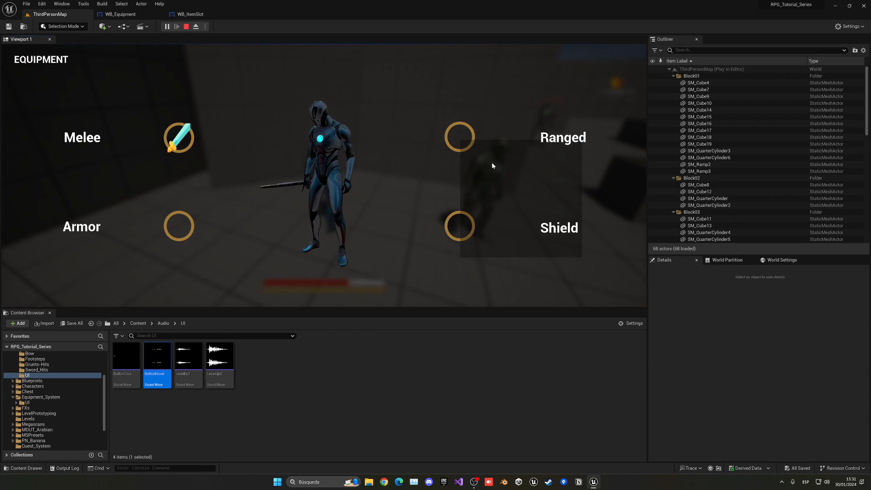
click(458, 226)
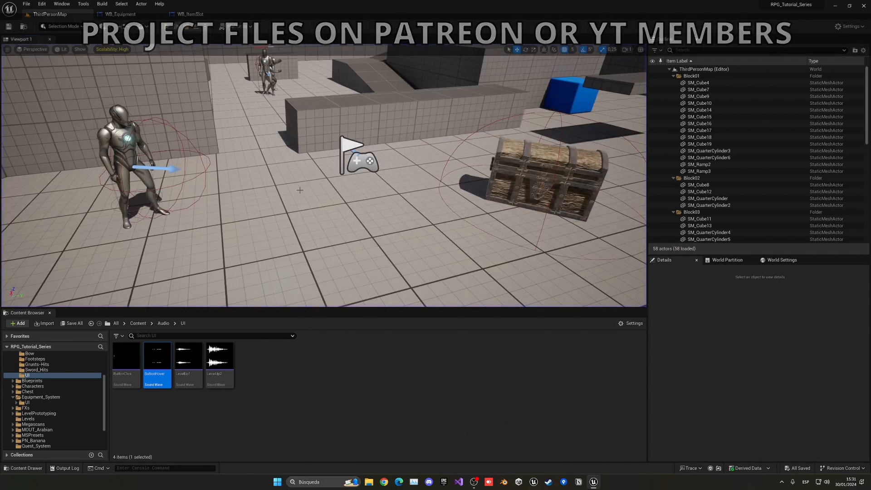
- Open the WB_PauseMenu widget blueprint from the UI content folder
click(137, 322)
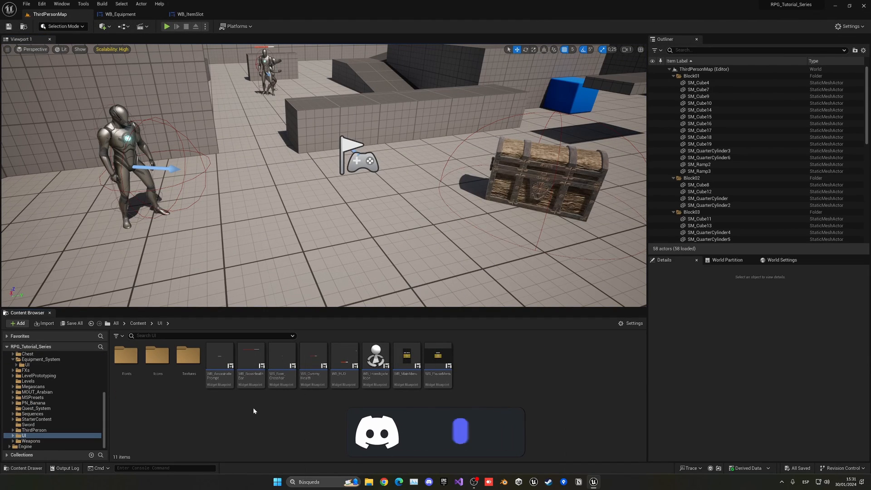
click(438, 358)
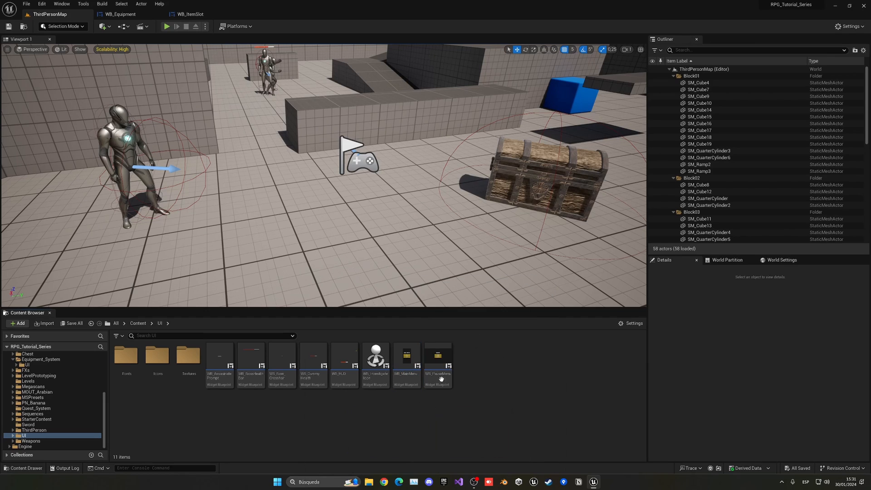
double_click(437, 357)
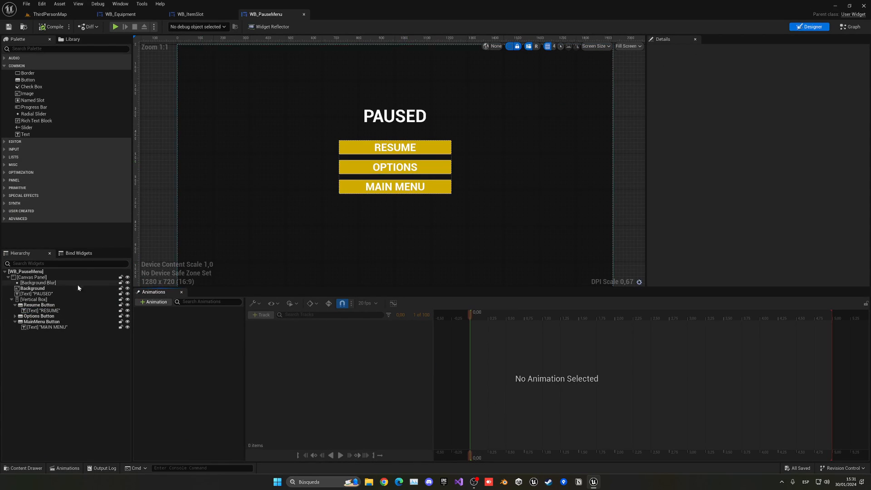
- Select the Resume, Options and MainMenu buttons and assign ButtonClick and ButtonHover sounds
click(39, 305)
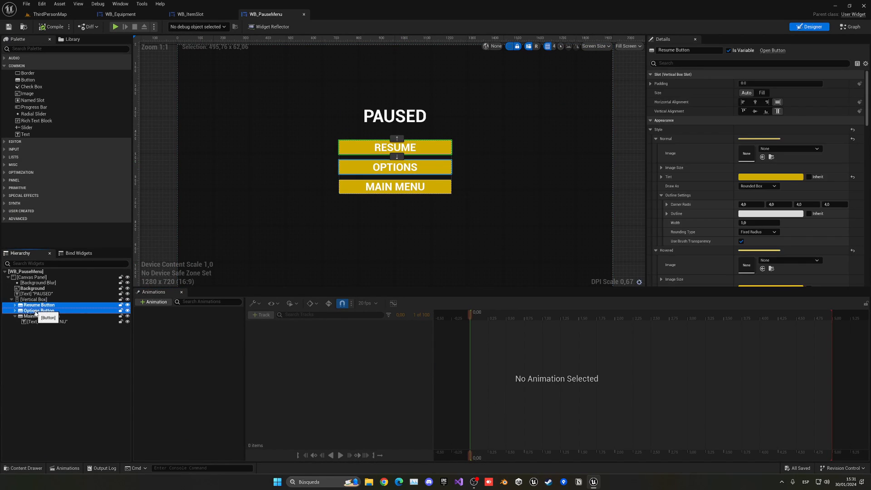
click(40, 316)
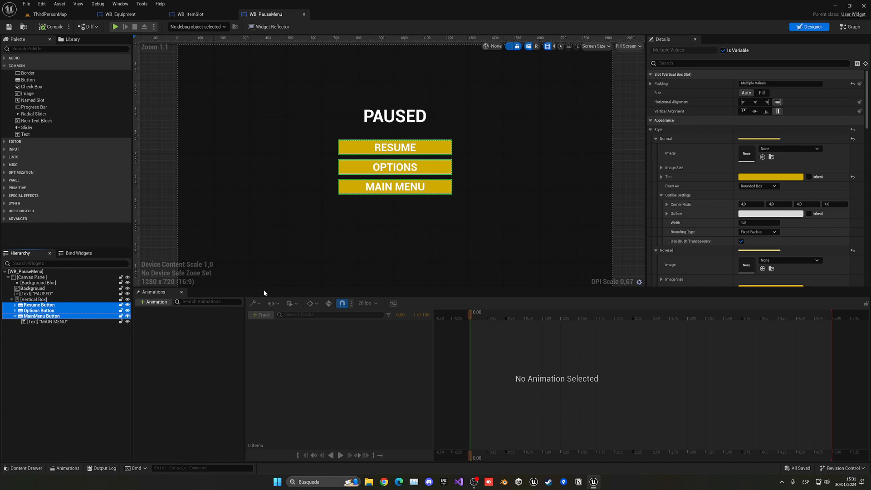
scroll(down, 3)
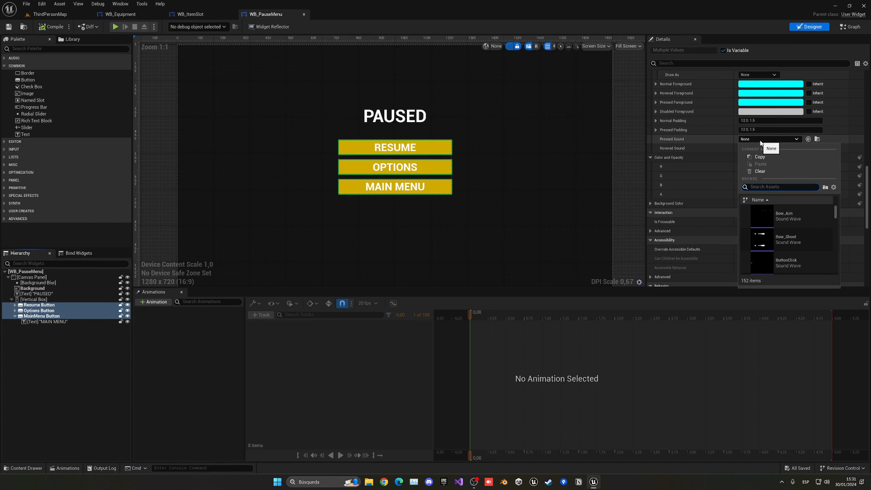
text(butt)
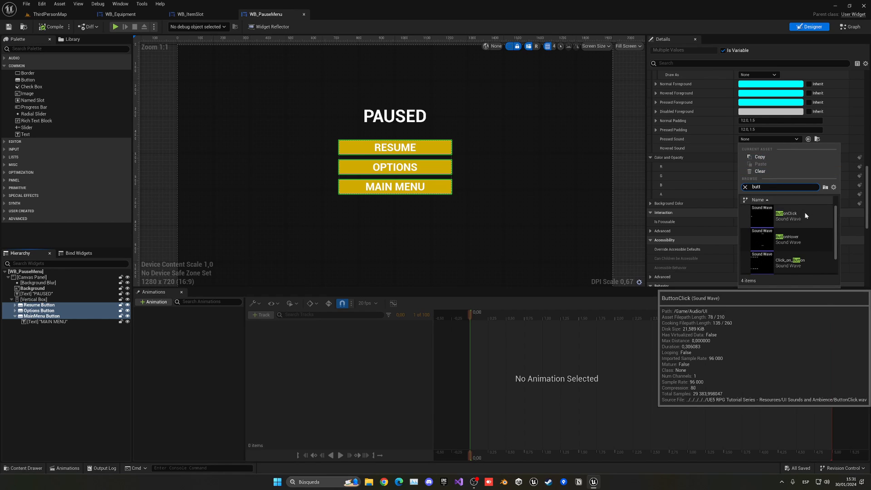
click(786, 216)
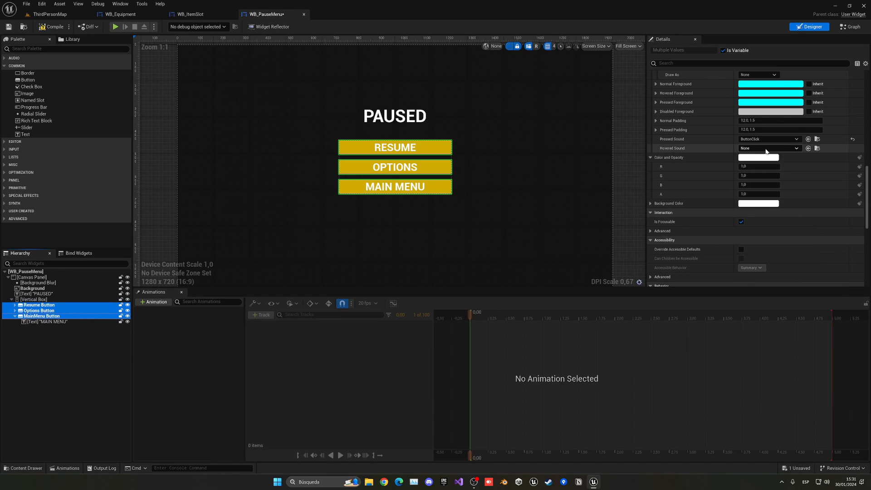
click(795, 148)
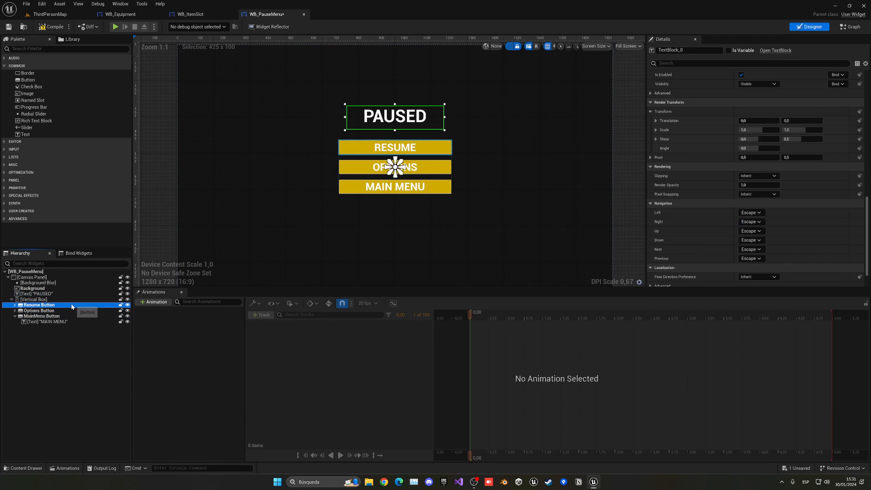
click(40, 316)
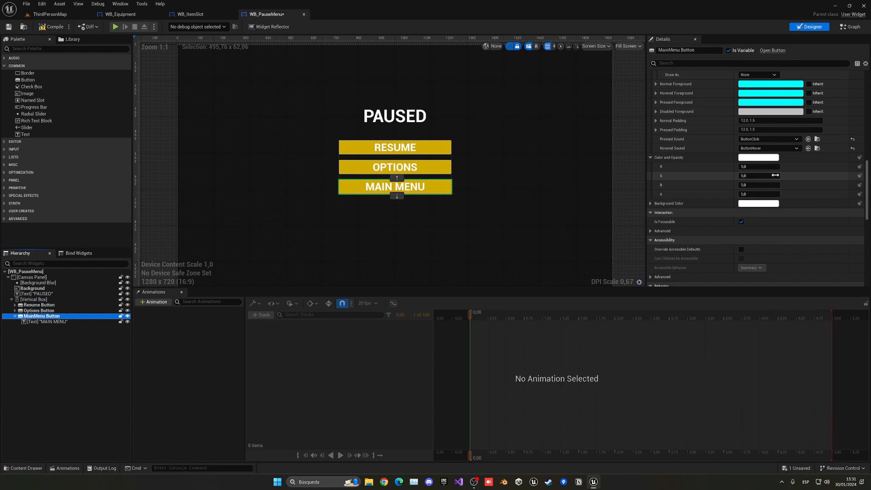
mouse_move(49, 27)
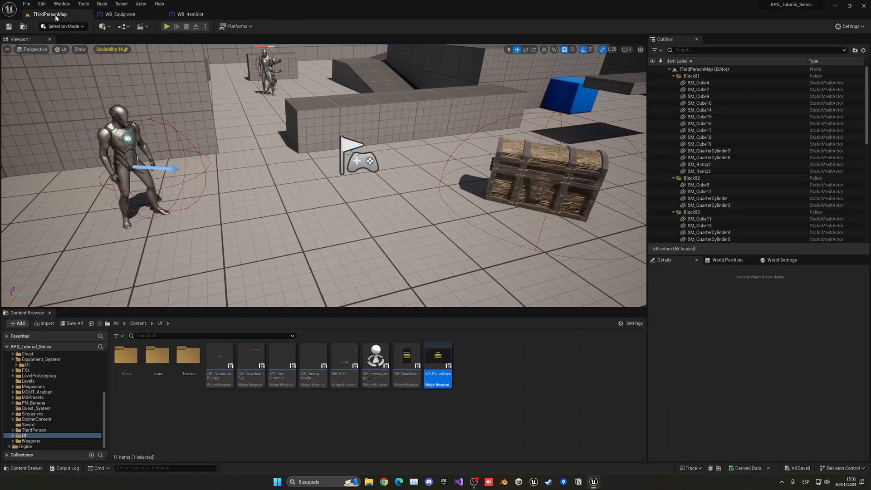
- In WB_MainMenu, give Play, Options and Exit ButtonClick pressed and ButtonHover hovered sounds
double_click(406, 356)
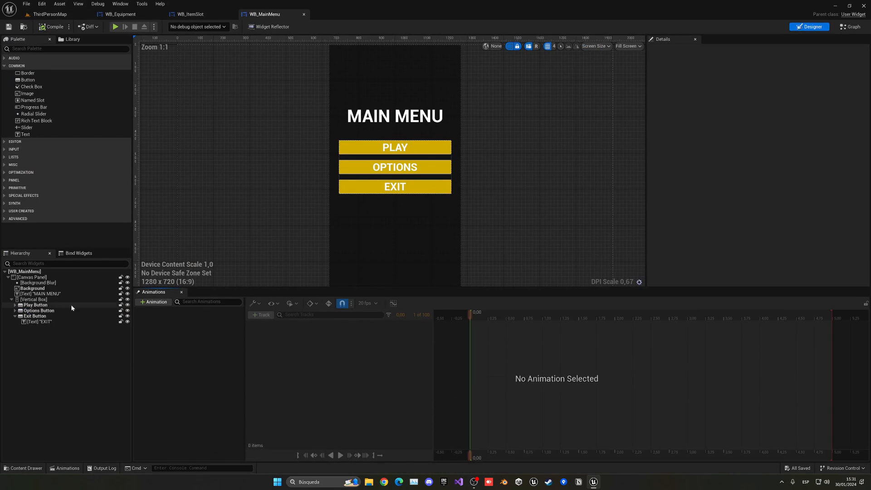
click(33, 316)
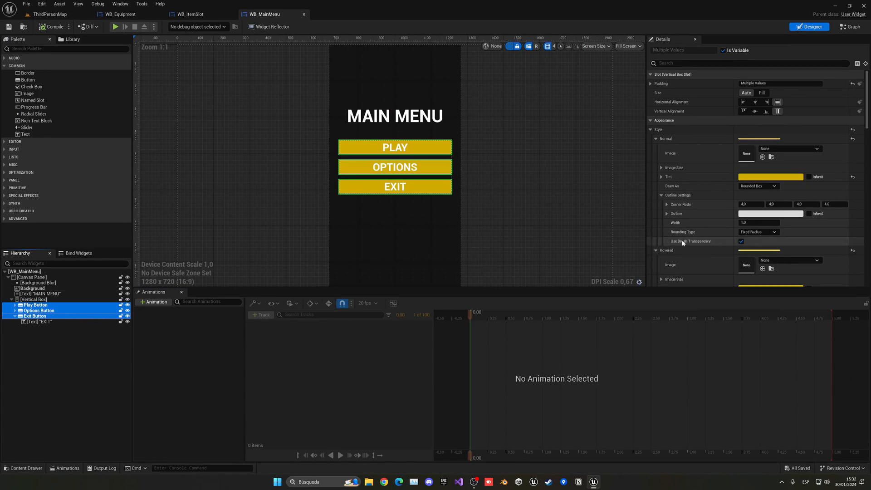
scroll(down, 3)
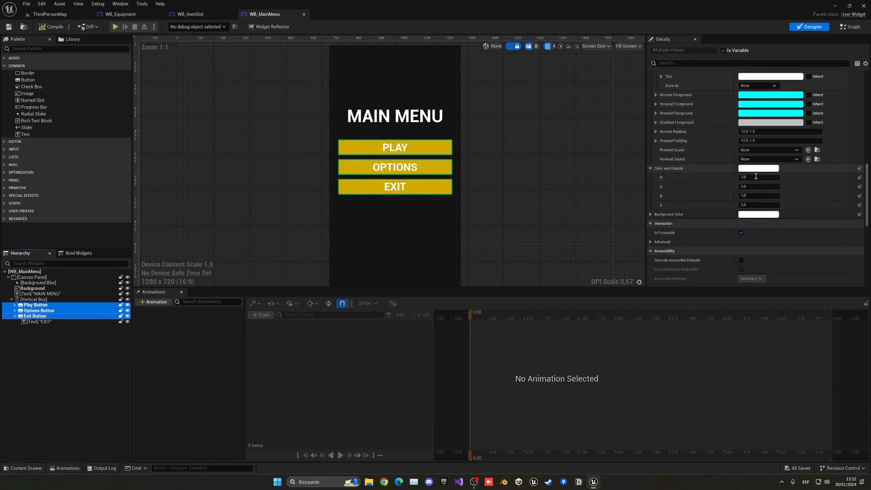
click(795, 150)
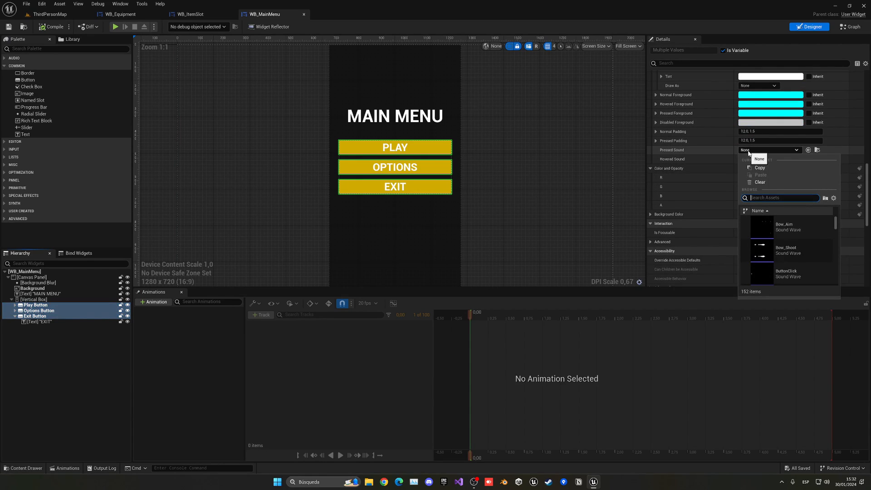
text(butto)
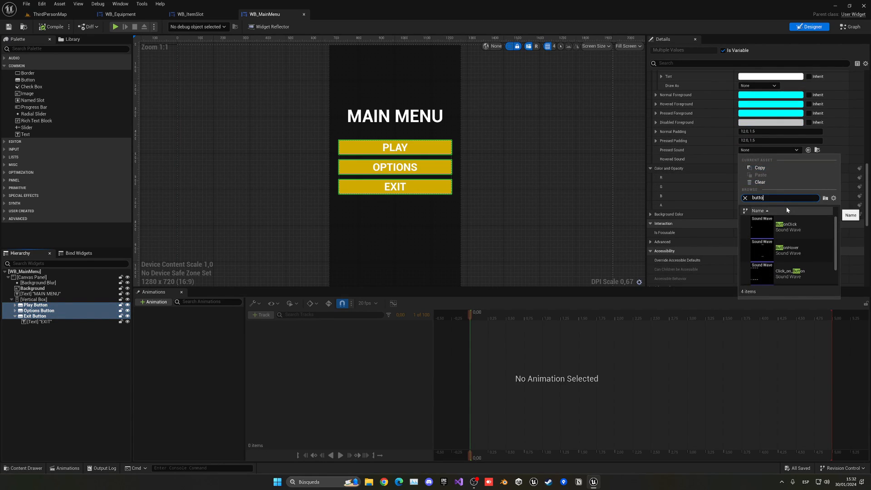
click(785, 226)
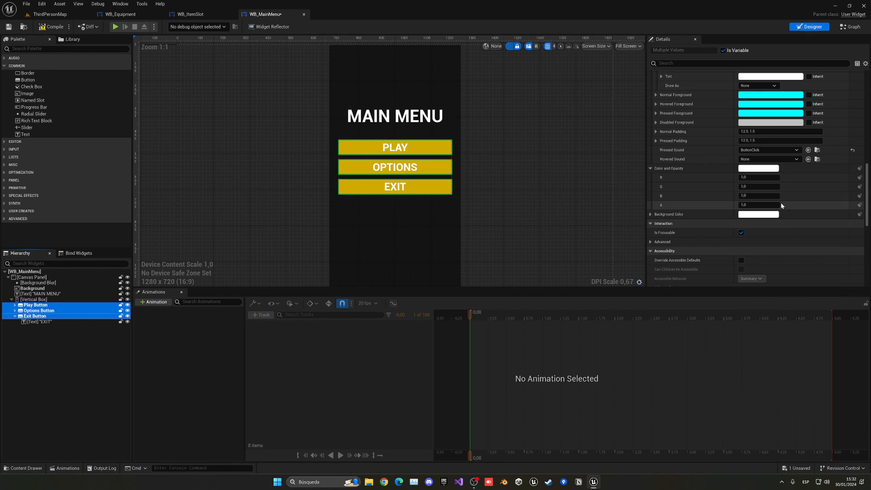
click(795, 158)
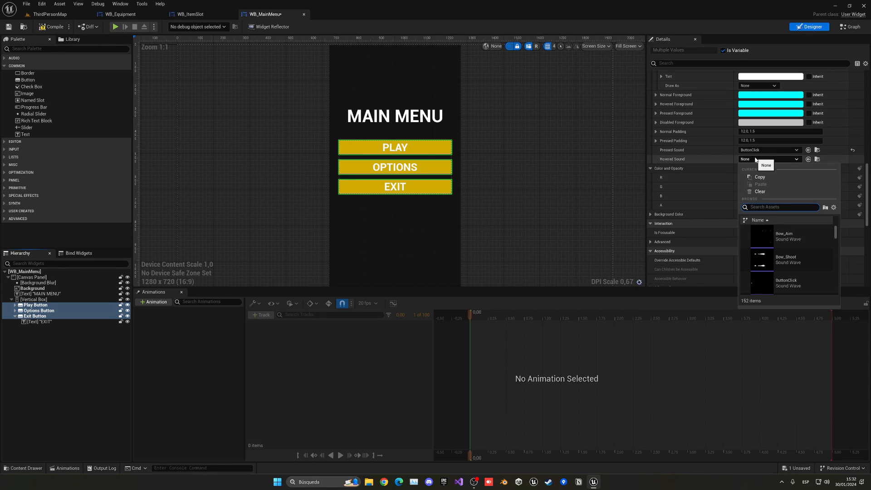
text(hove)
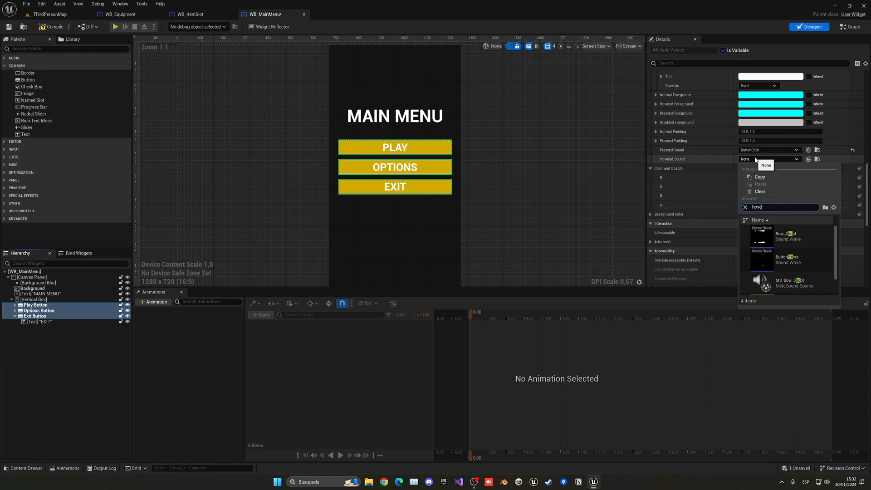
click(788, 260)
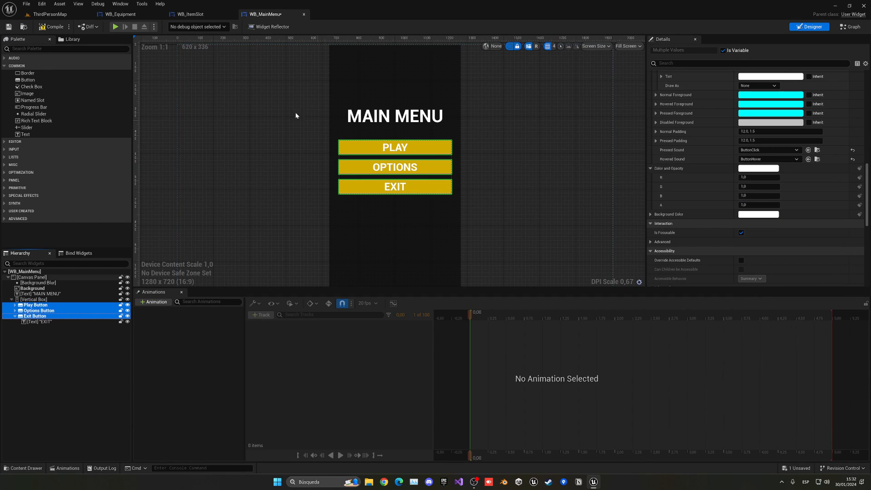
- Play ThirdPersonMap, test the Resume button's click sound, then stop the play session
click(50, 14)
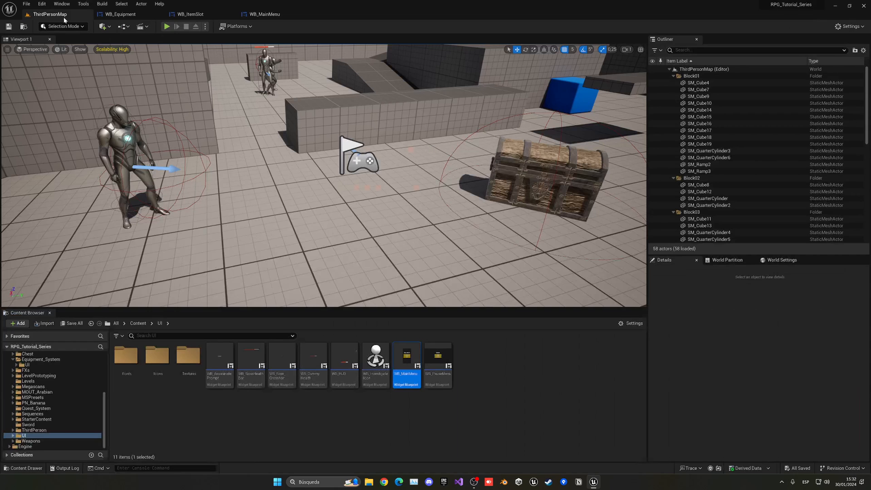
click(166, 27)
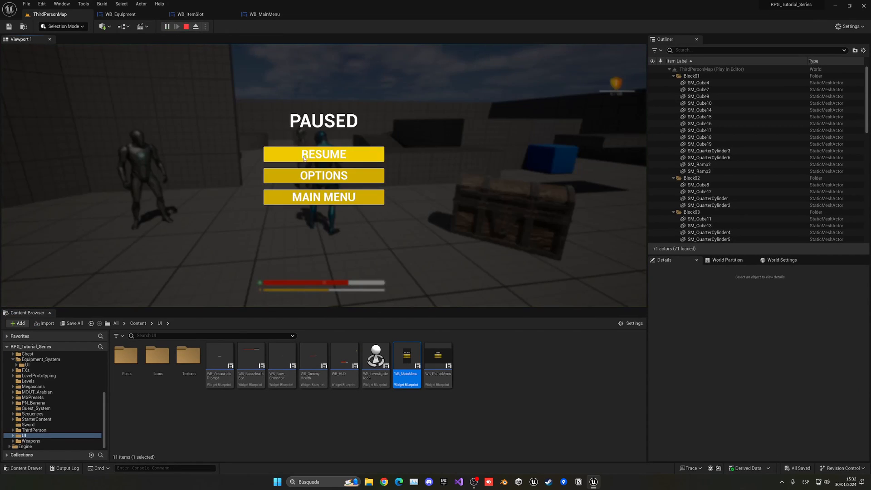
click(323, 154)
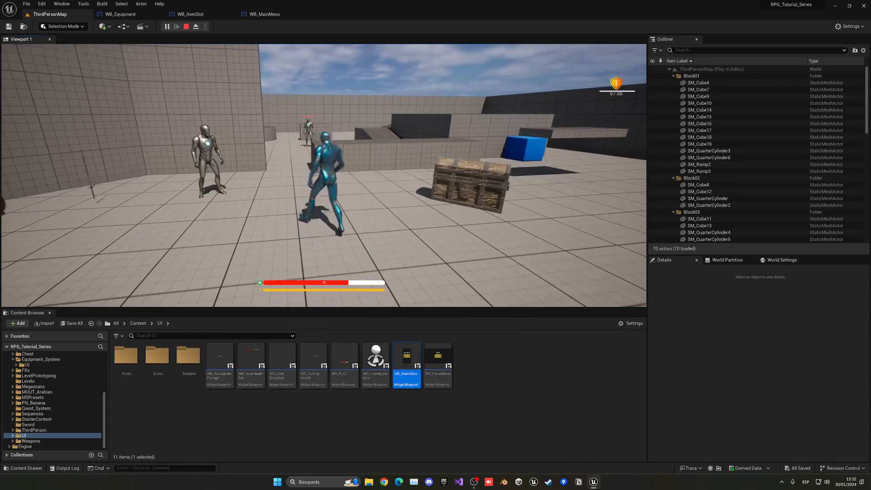
click(186, 26)
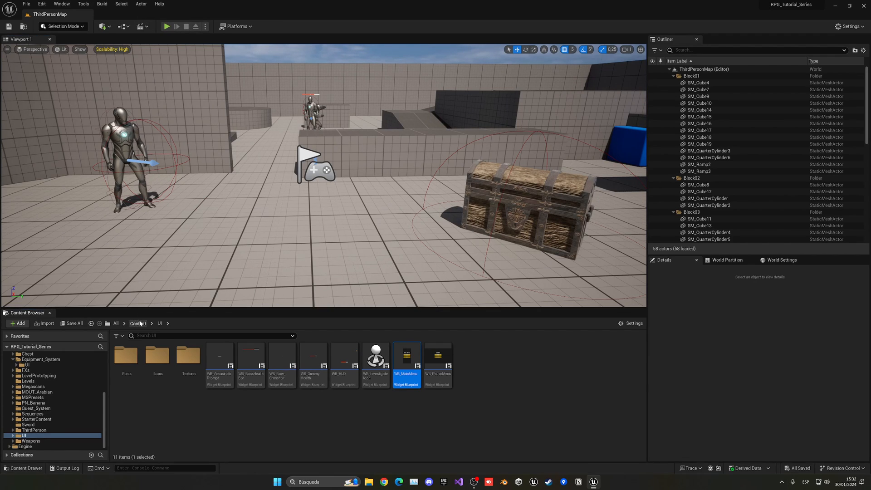
- Browse from Content to the Levels folder and load the Desert map
click(137, 323)
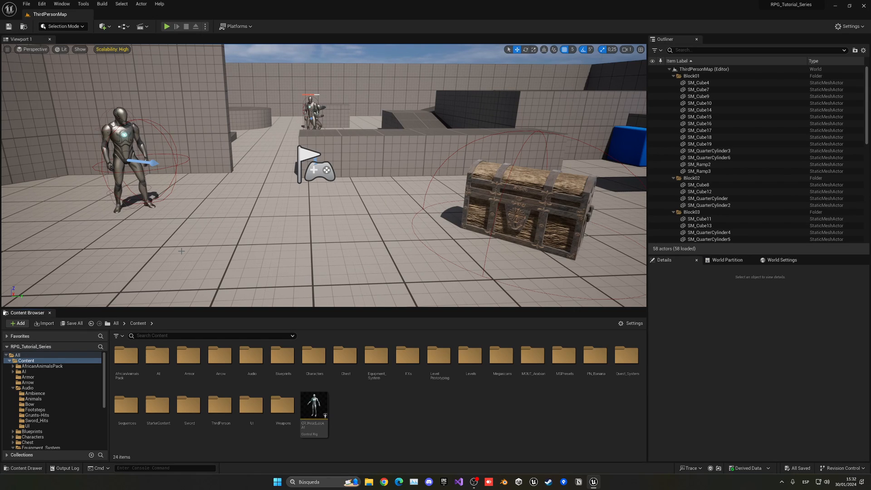
click(28, 402)
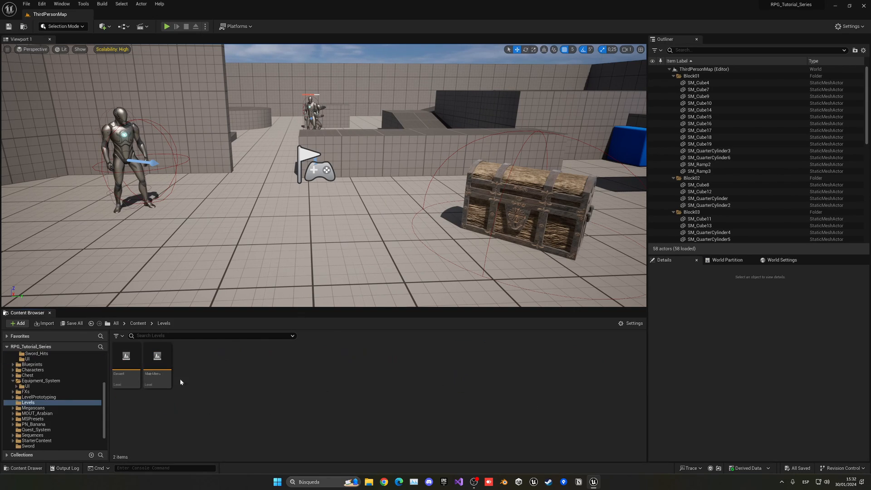
double_click(125, 364)
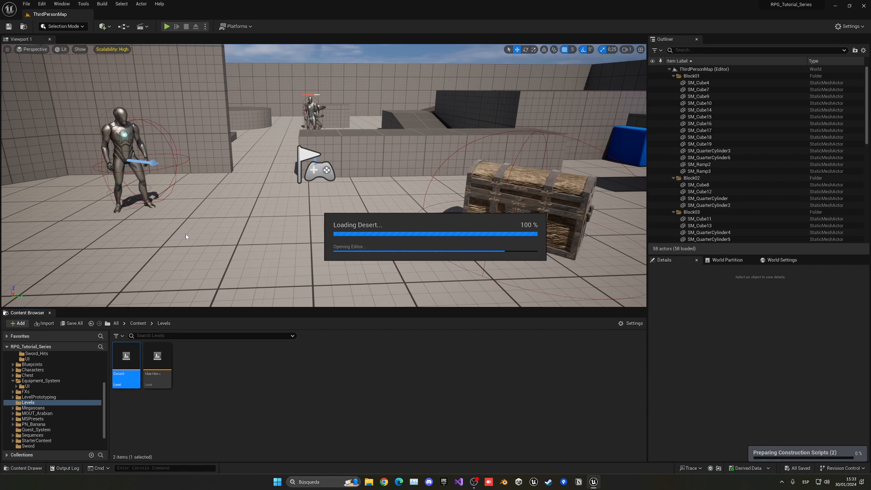
double_click(126, 359)
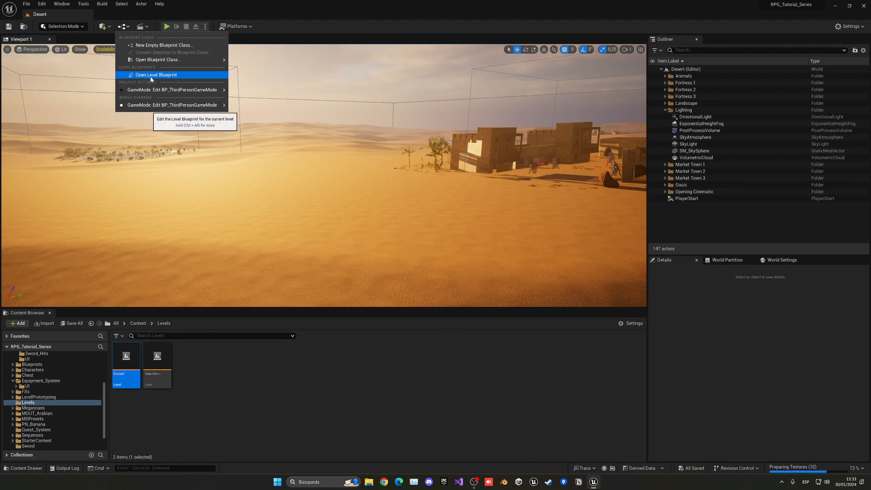
- Open the Desert level blueprint and add a Spawn Sound 2D node from Sequence Then 1
click(156, 74)
text(play so)
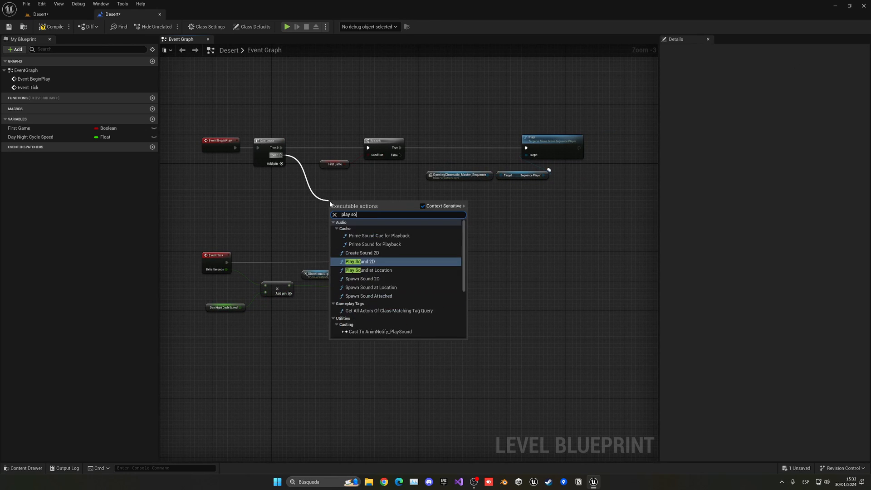
text(und)
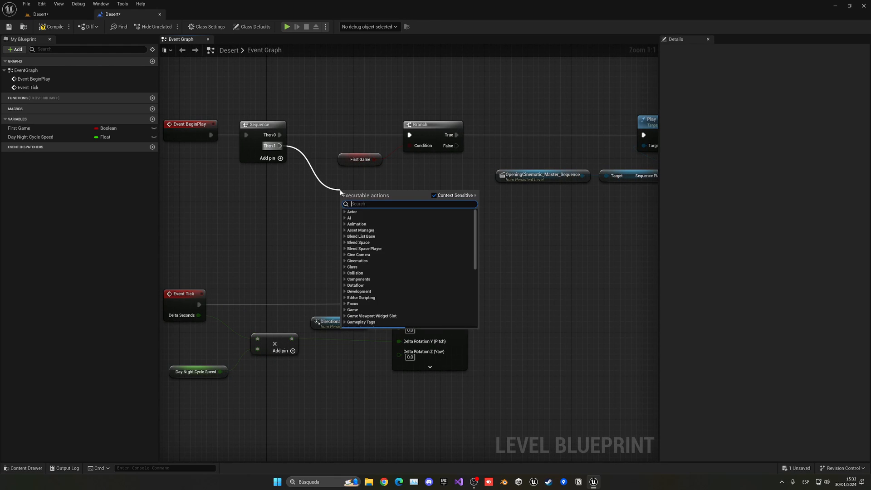
text(spawn s)
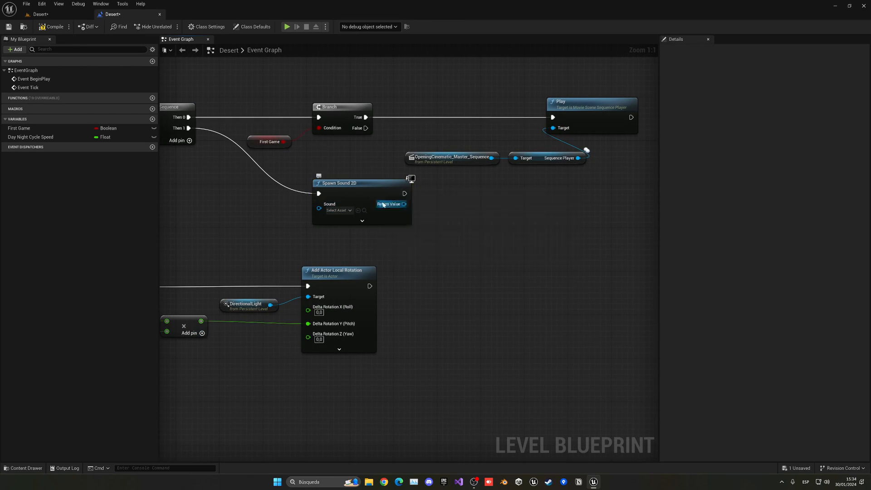
mouse_move(442, 243)
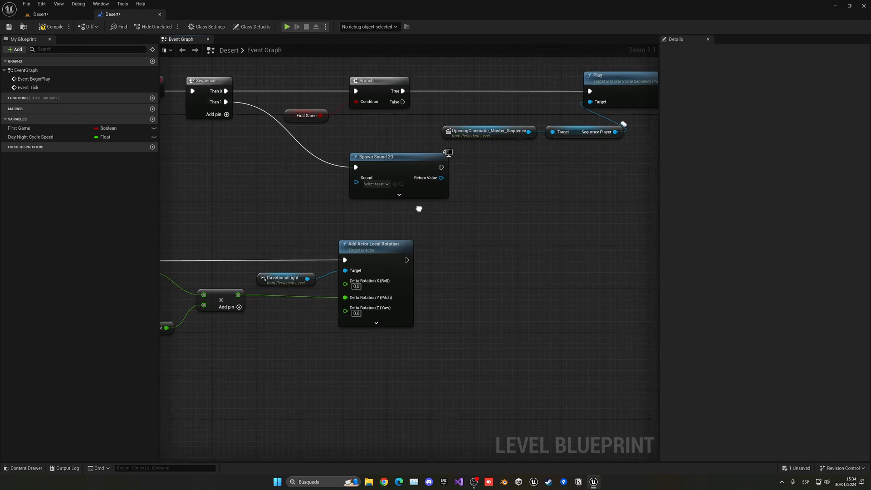
click(376, 184)
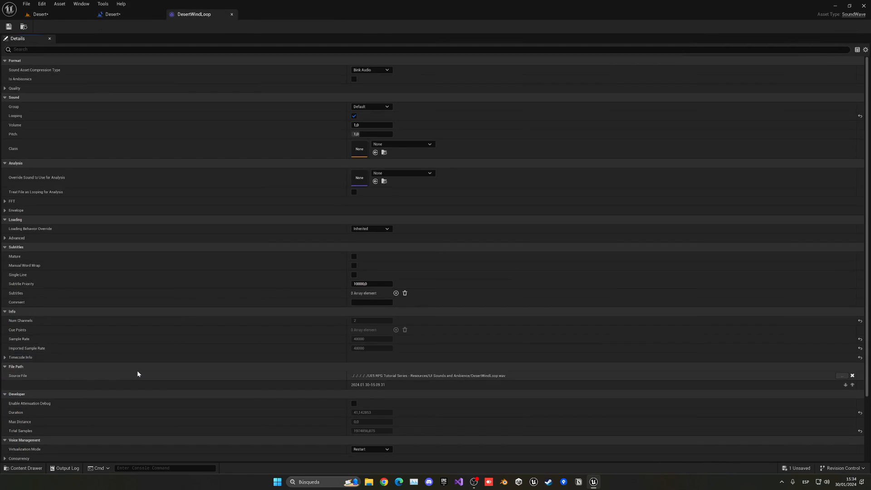
mouse_move(354, 115)
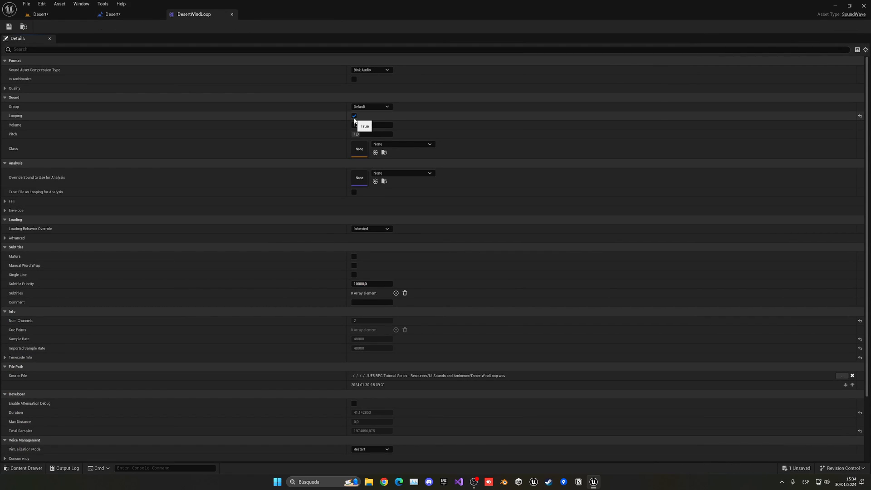
- Return to the Desert level blueprint, then back to the Desert level view
click(111, 14)
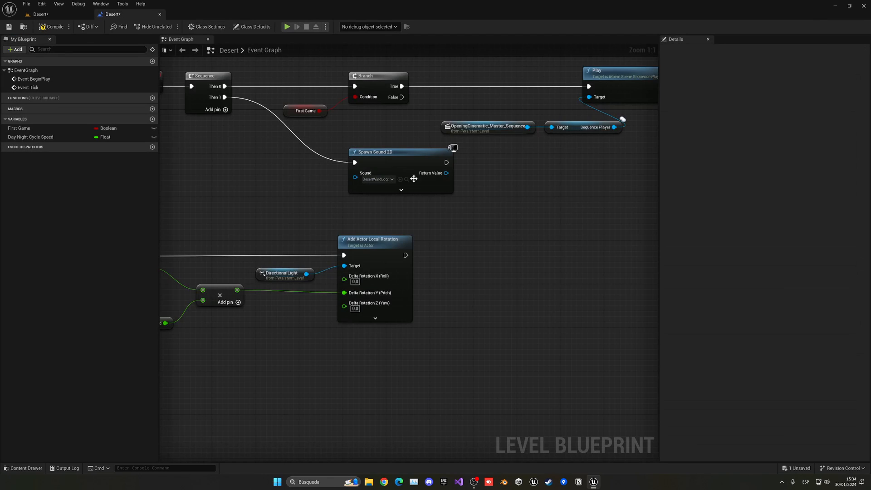
click(52, 26)
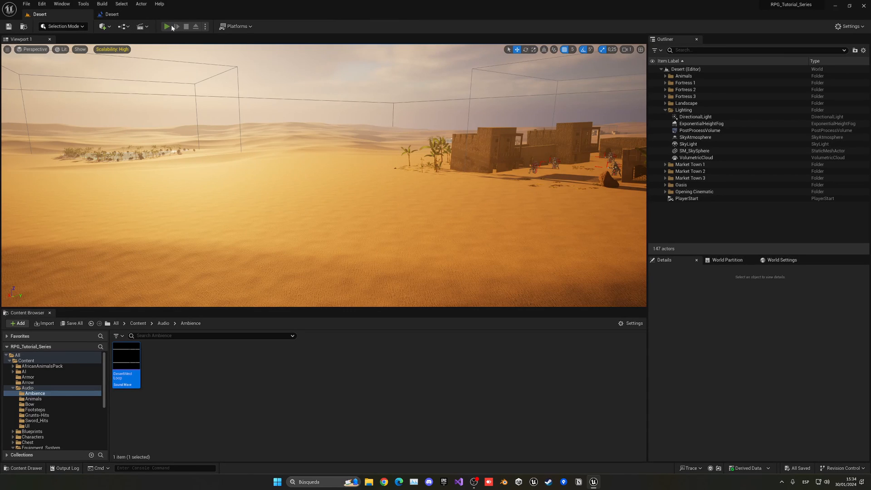
click(166, 27)
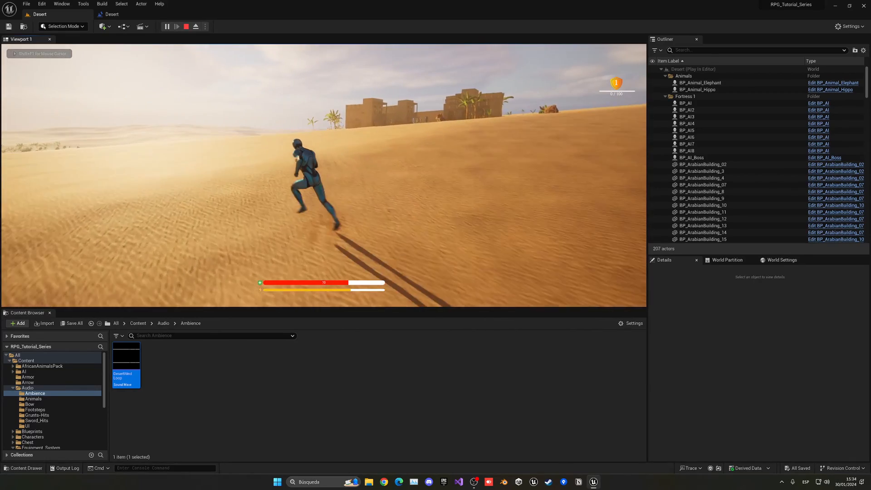
click(195, 26)
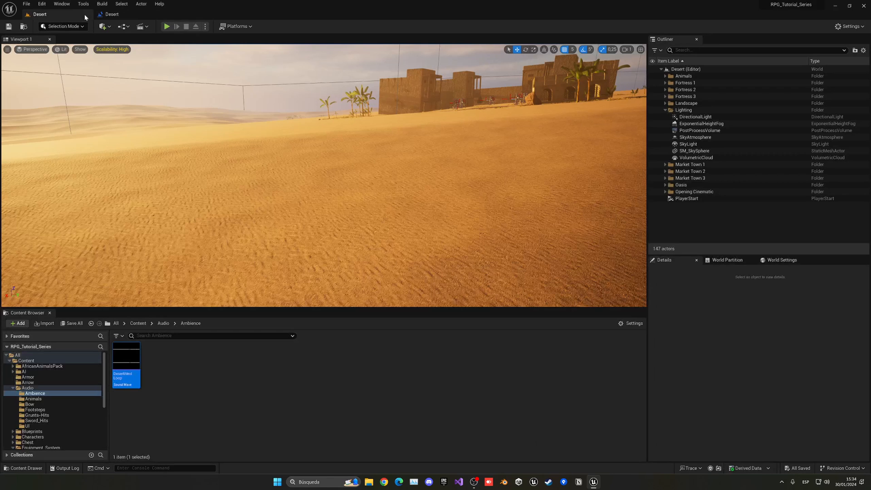
- Select DesertWindLoop's volume value and run a quick test play of the Desert level
double_click(126, 379)
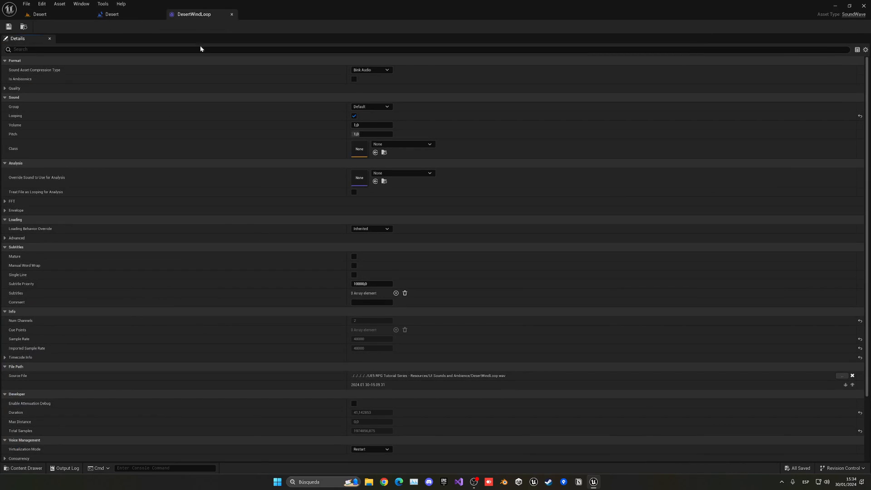
triple_click(371, 125)
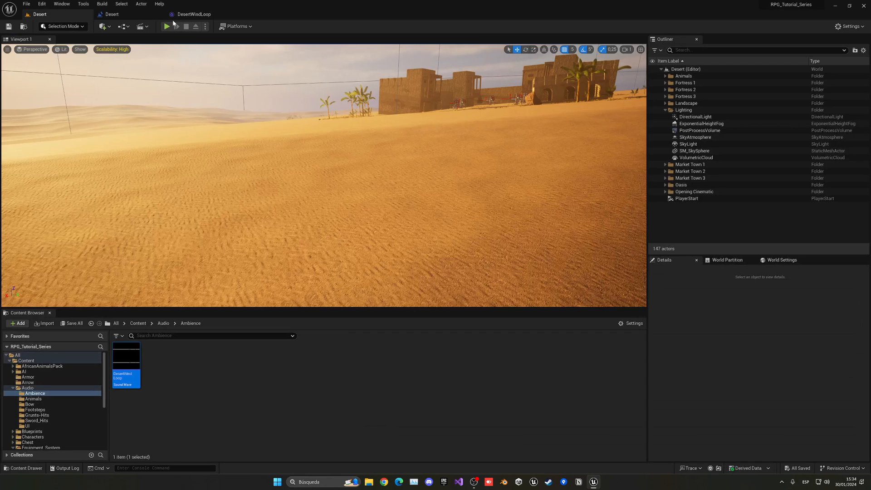
click(166, 26)
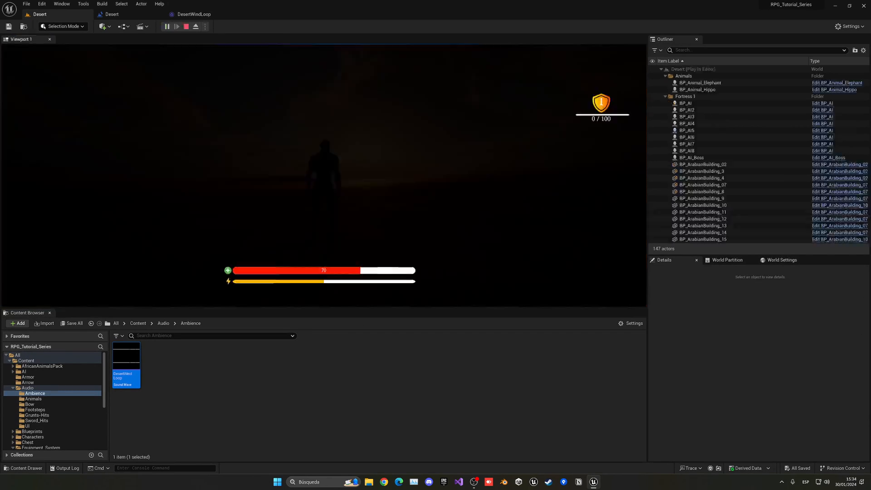
click(176, 26)
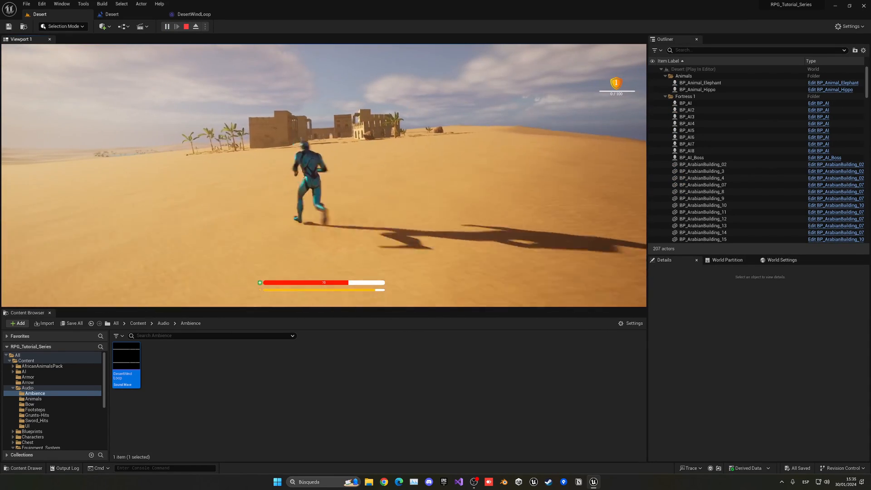
- Lower DesertWindLoop's volume to 0.3 and test-play the Desert level again
double_click(126, 379)
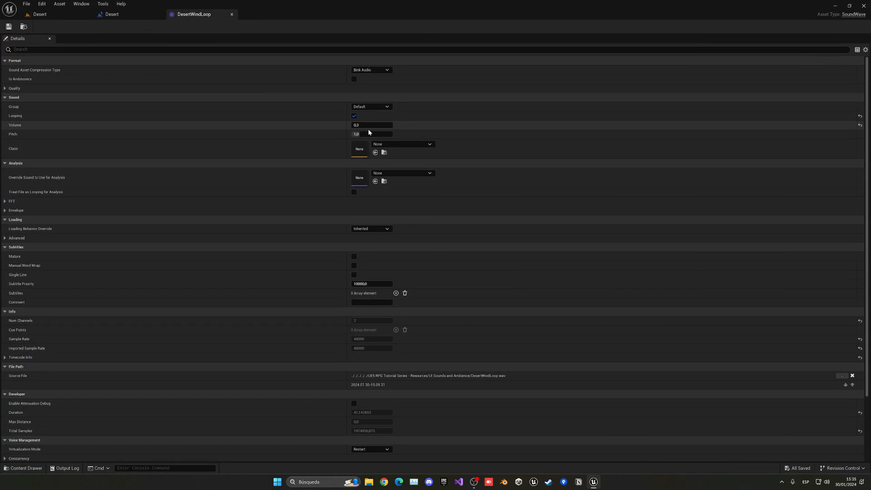
double_click(371, 125)
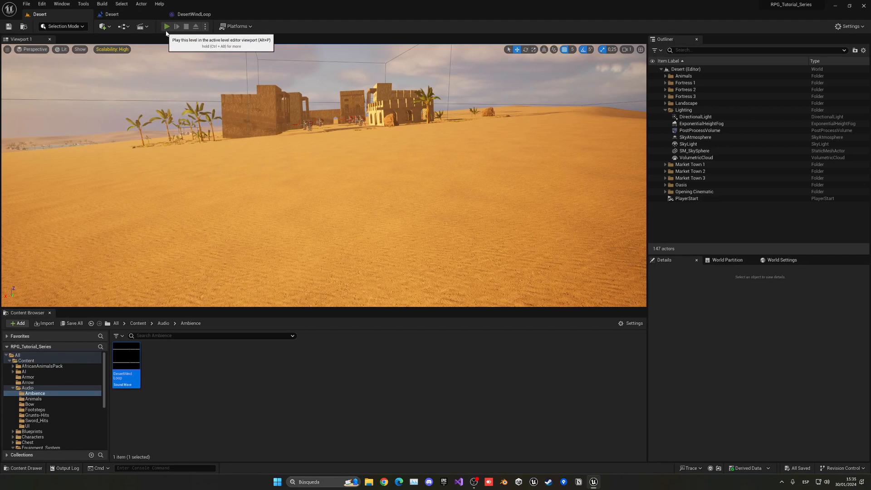
click(167, 26)
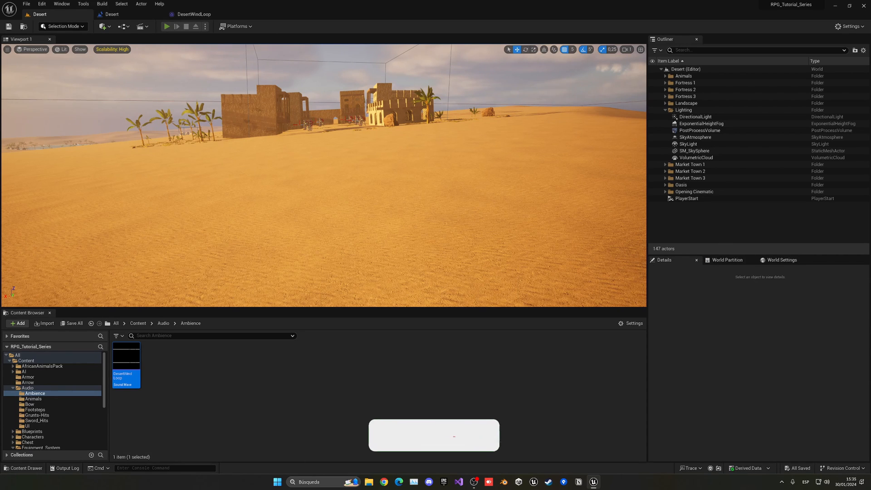
click(166, 26)
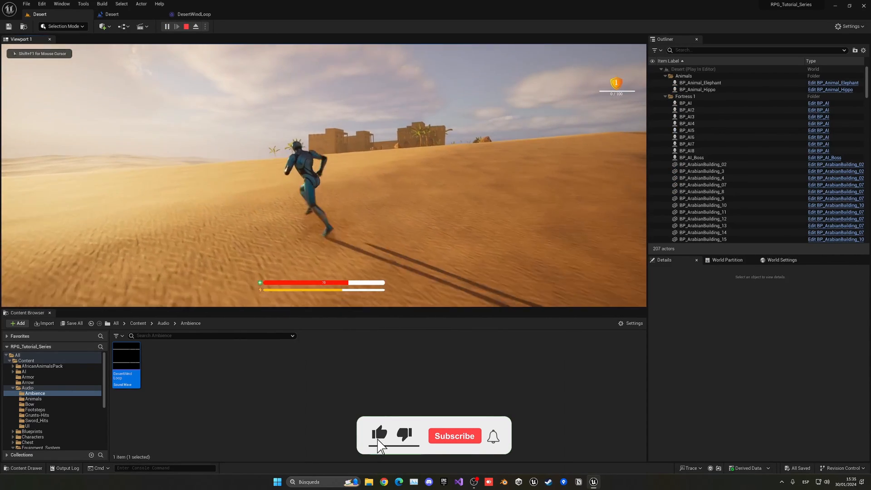
click(453, 435)
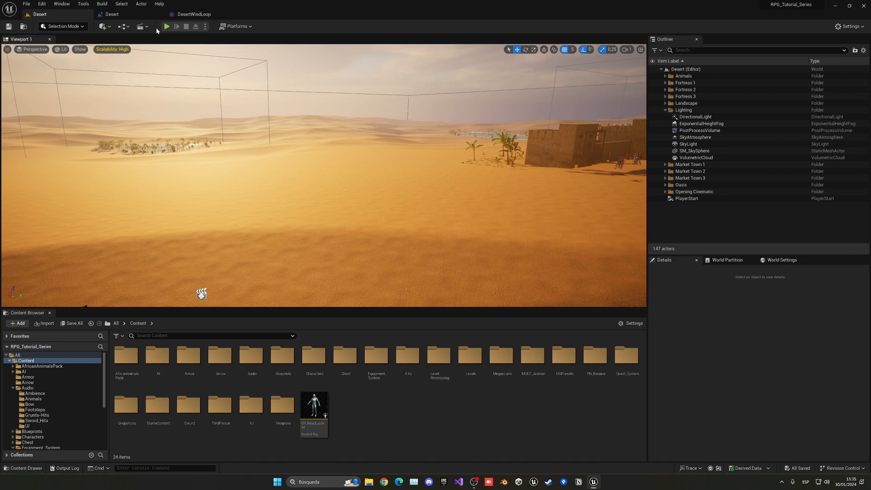
- Close the Desert blueprint and DesertWindLoop editor tabs, keeping only the level editor
click(213, 14)
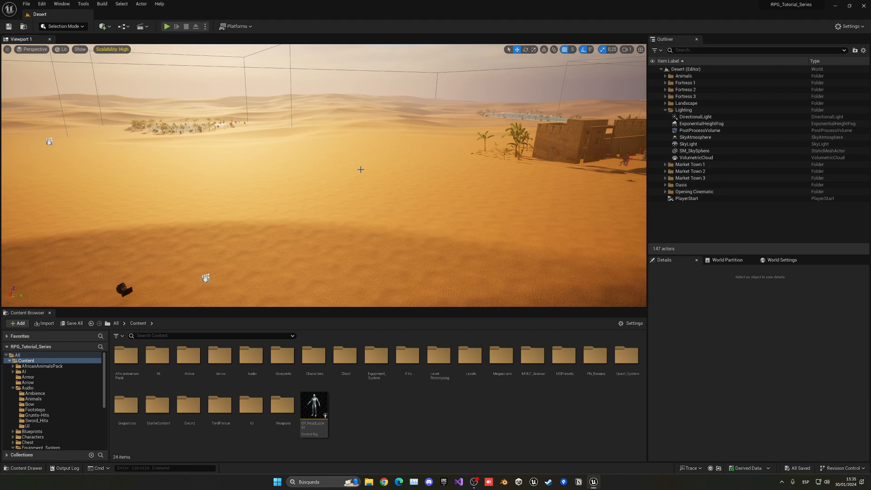
mouse_move(419, 208)
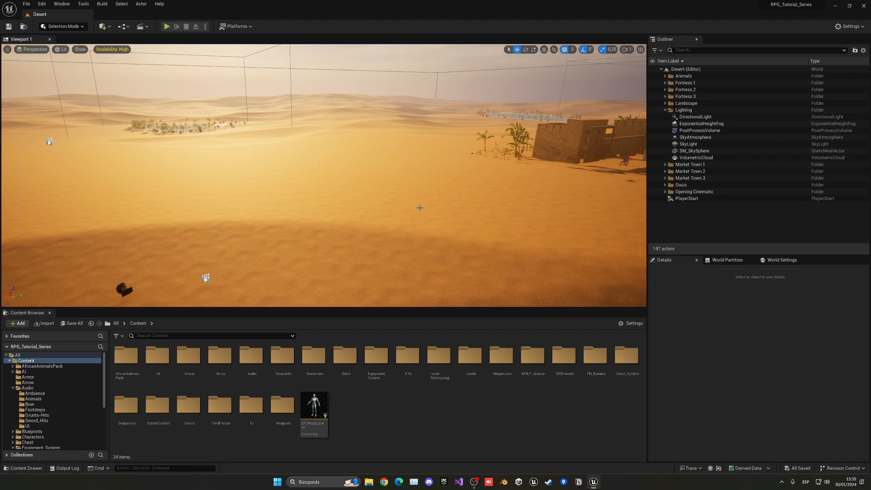